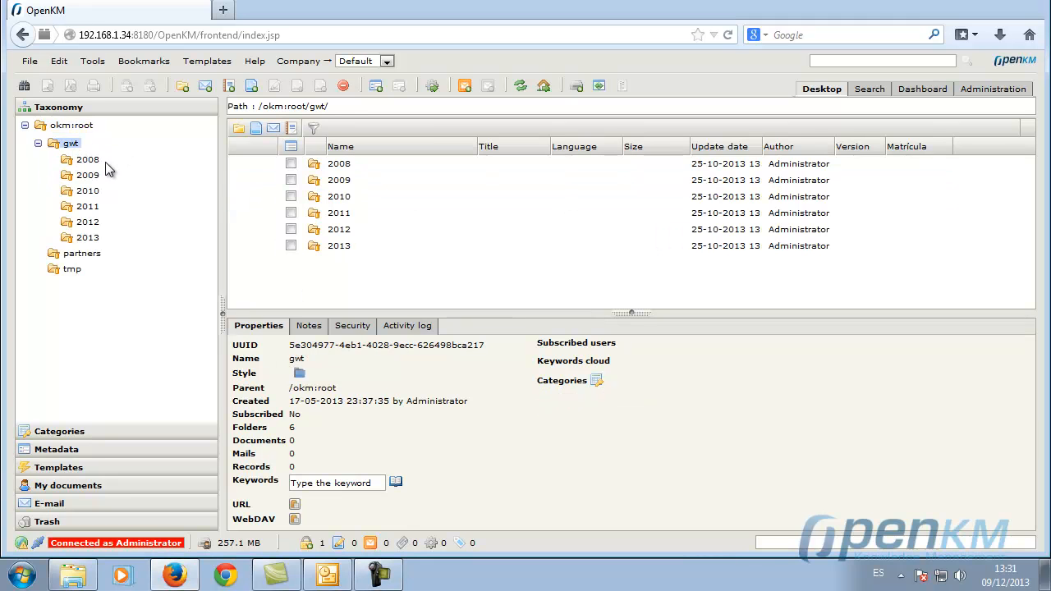
Browse the gwt 2008 archive down to day folder 11 and select an archived mail.
click(88, 159)
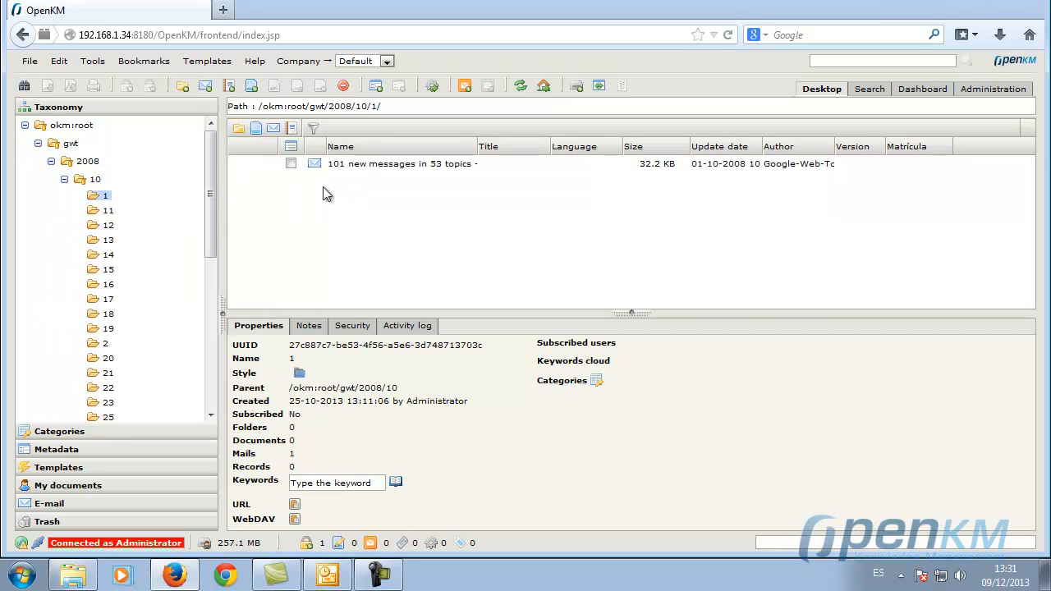
click(107, 210)
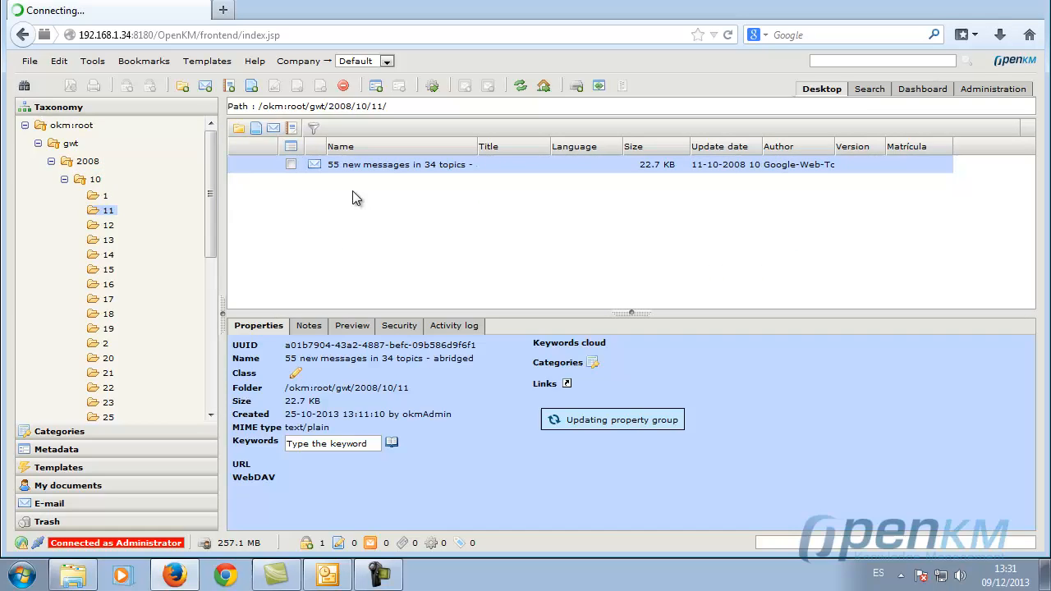
click(351, 325)
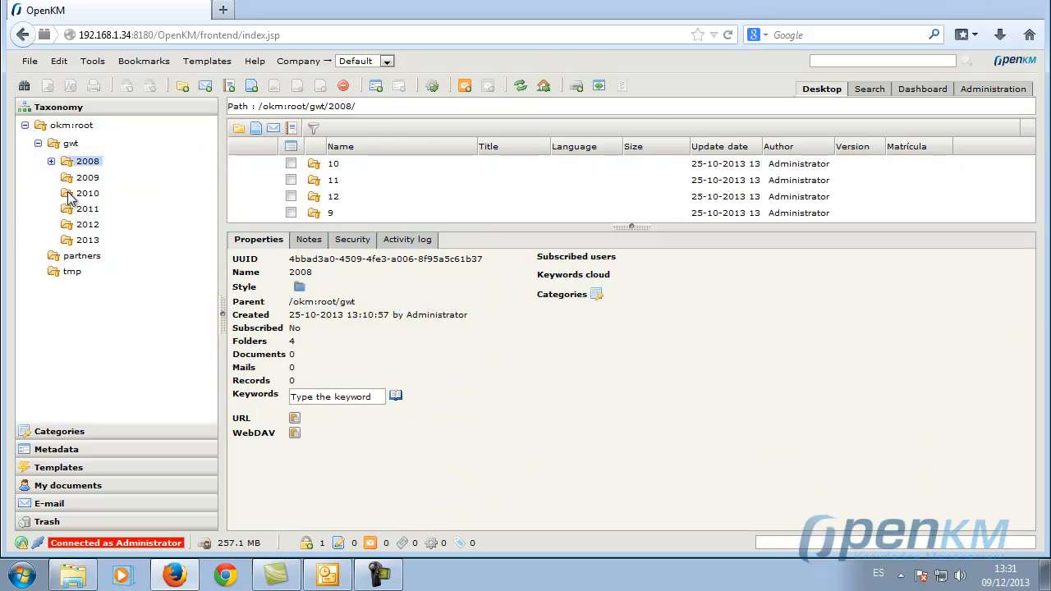
Browse partners/2008/10/13, preview the partner program reply, and go to the search view.
click(81, 257)
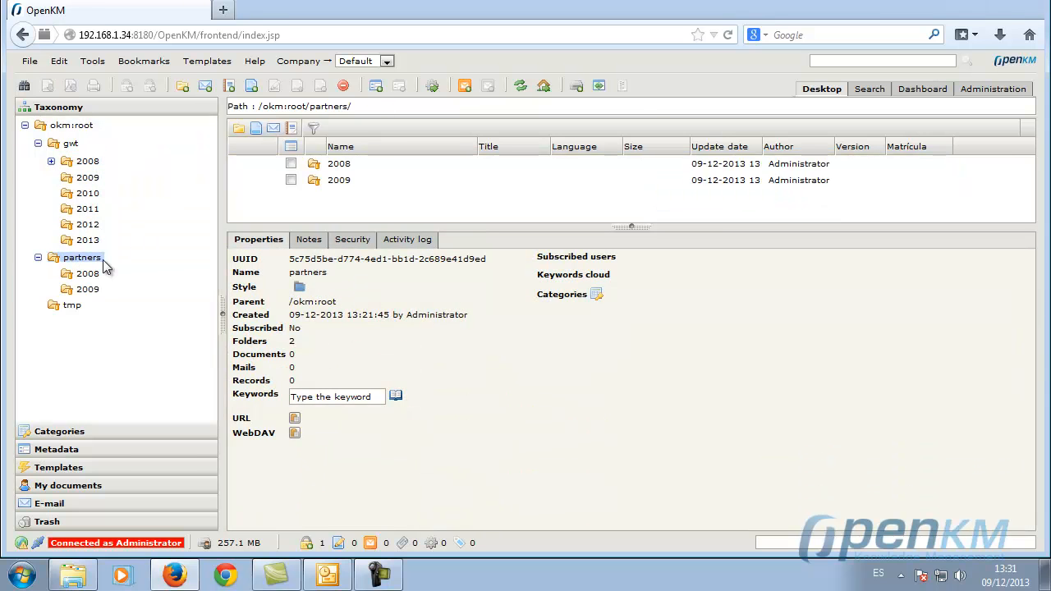
click(87, 275)
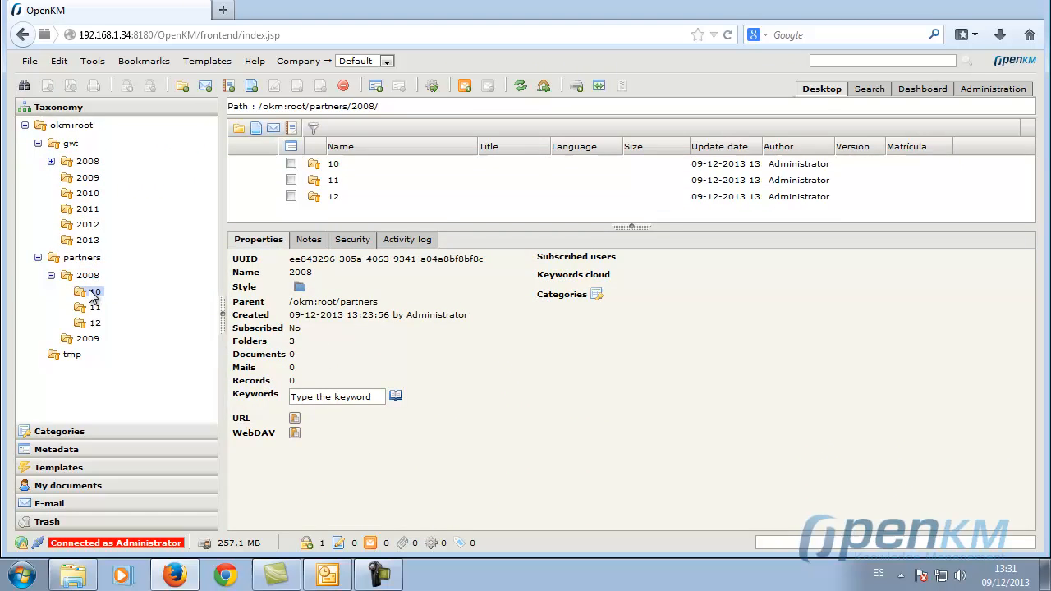
click(95, 293)
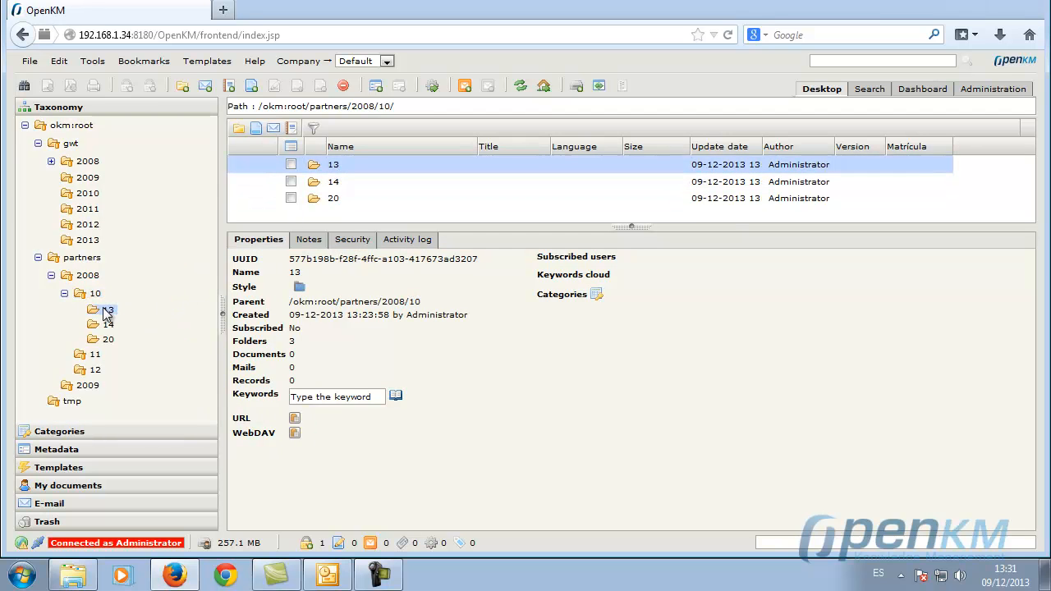
double_click(107, 310)
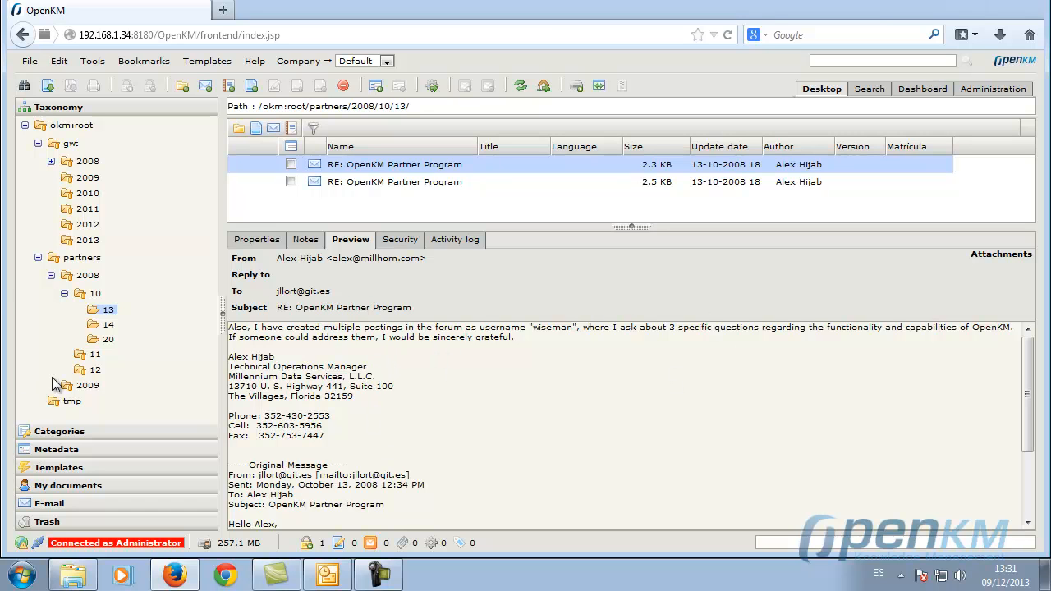
mouse_move(74, 409)
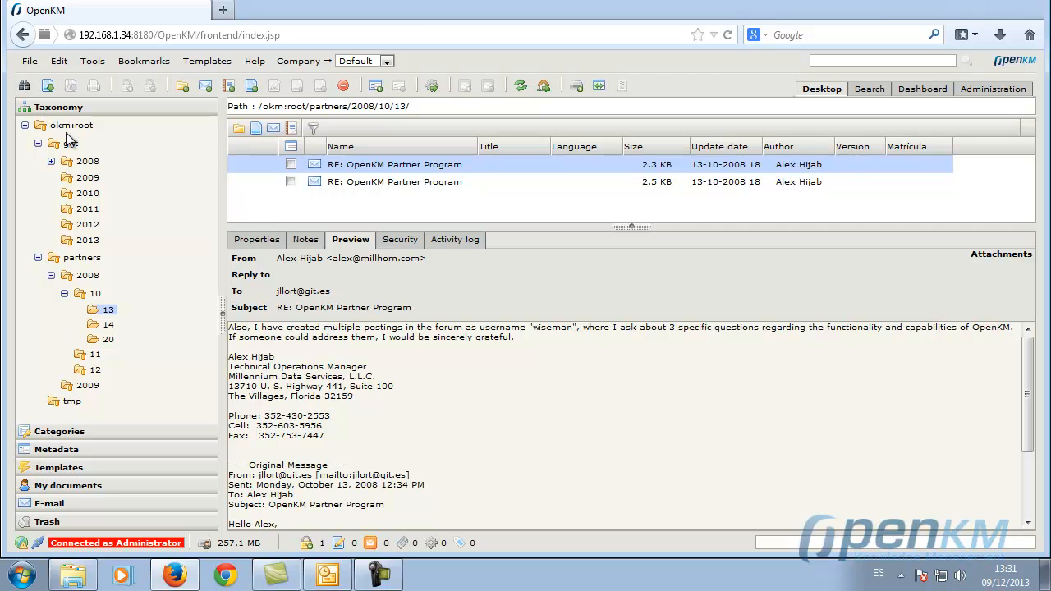
click(869, 89)
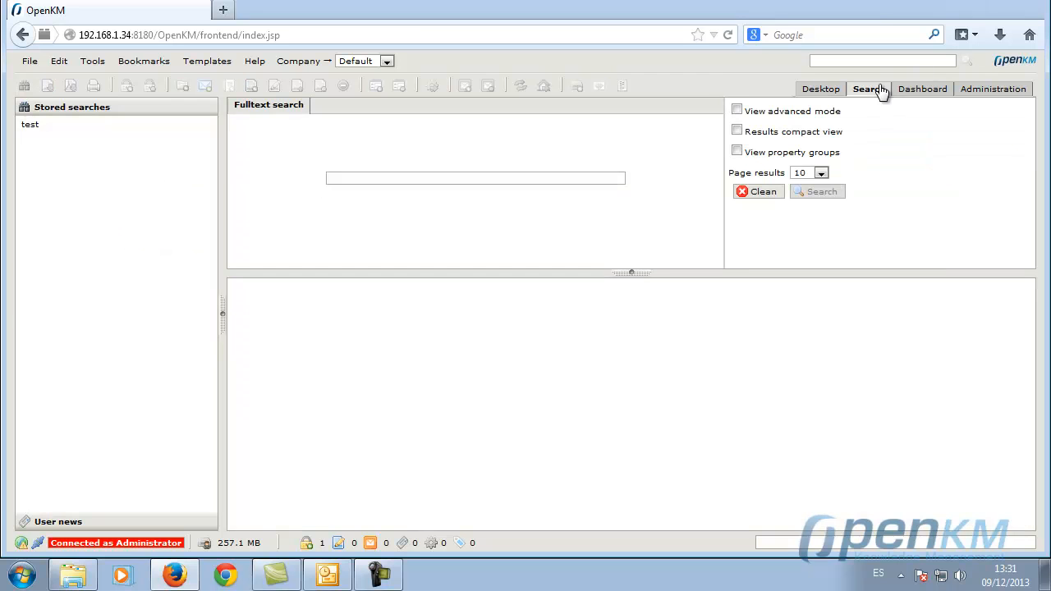
click(736, 110)
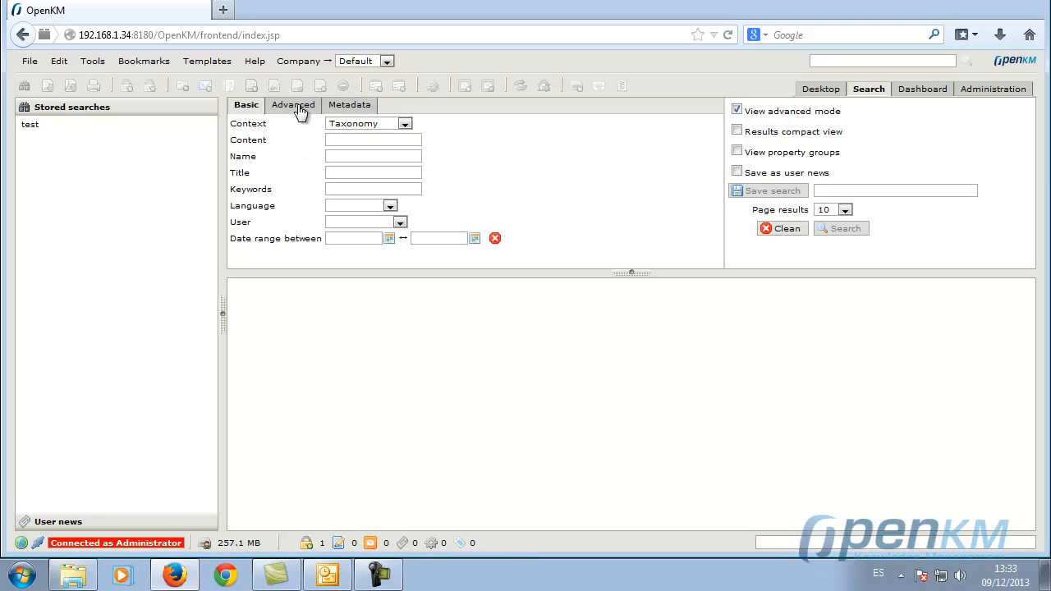
click(293, 104)
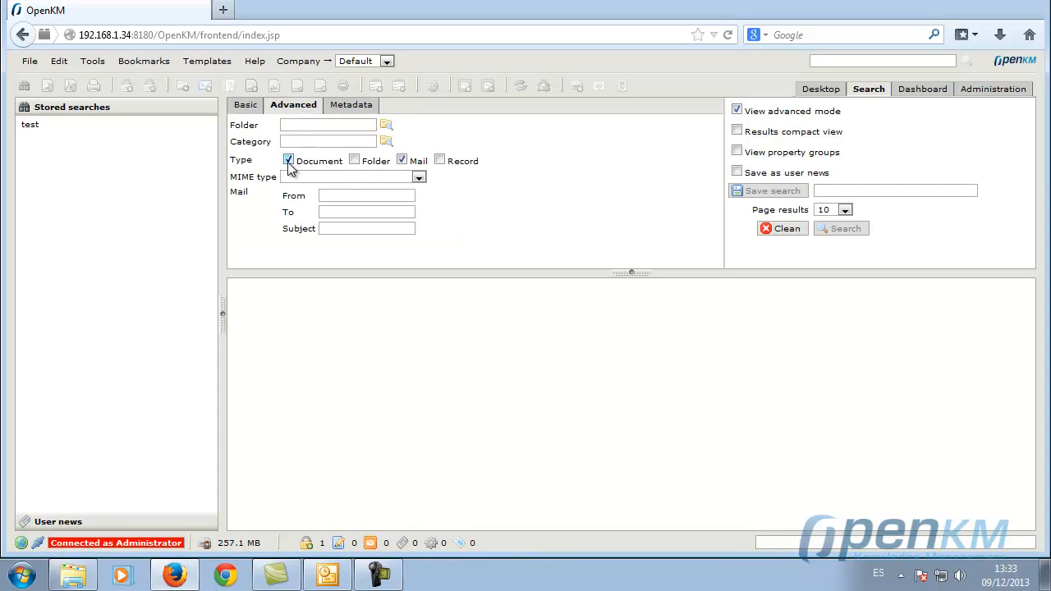
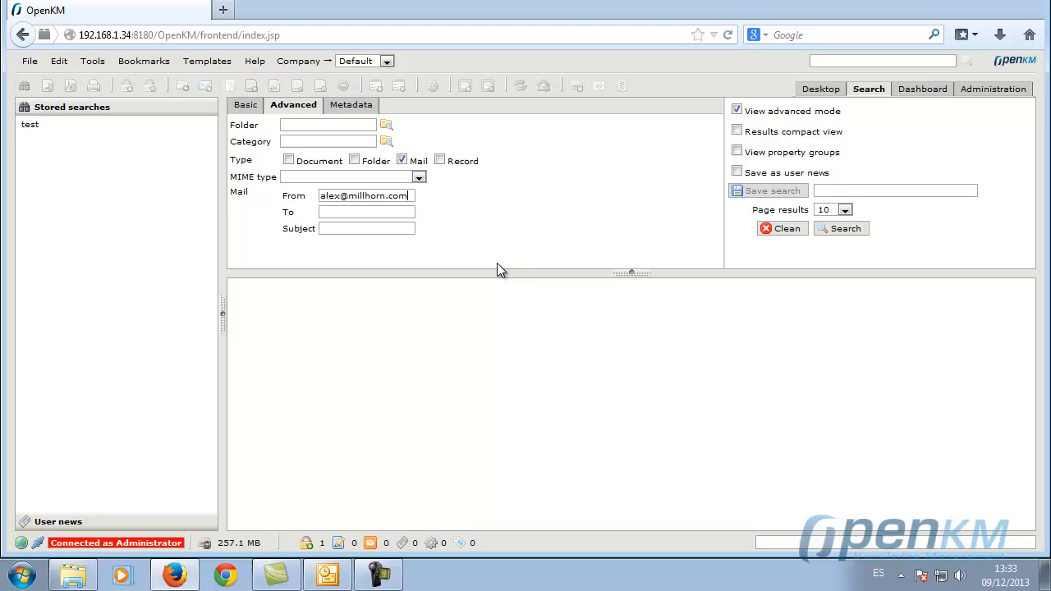
click(840, 229)
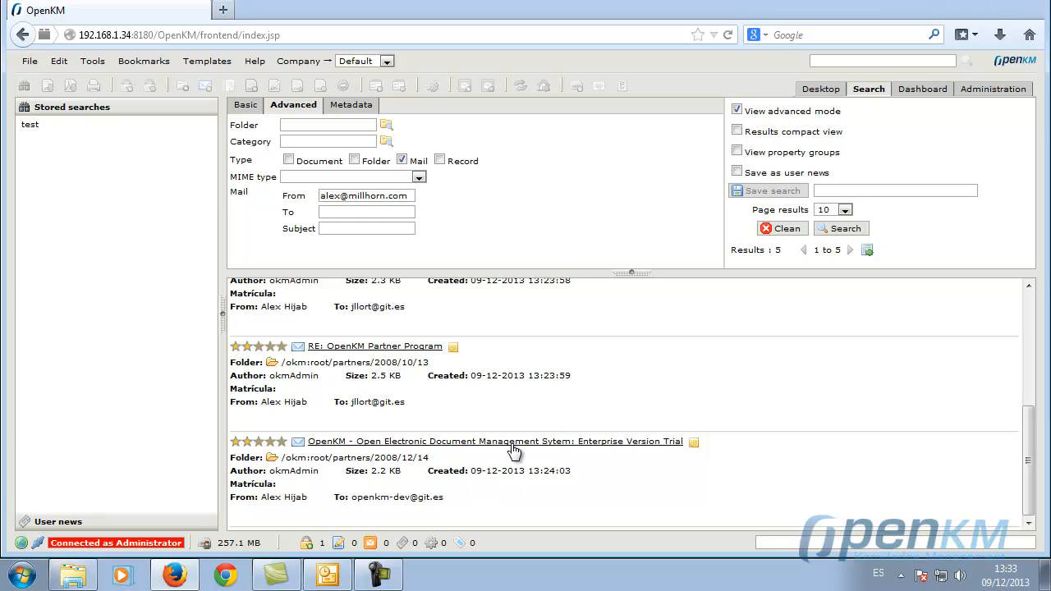
mouse_move(510, 447)
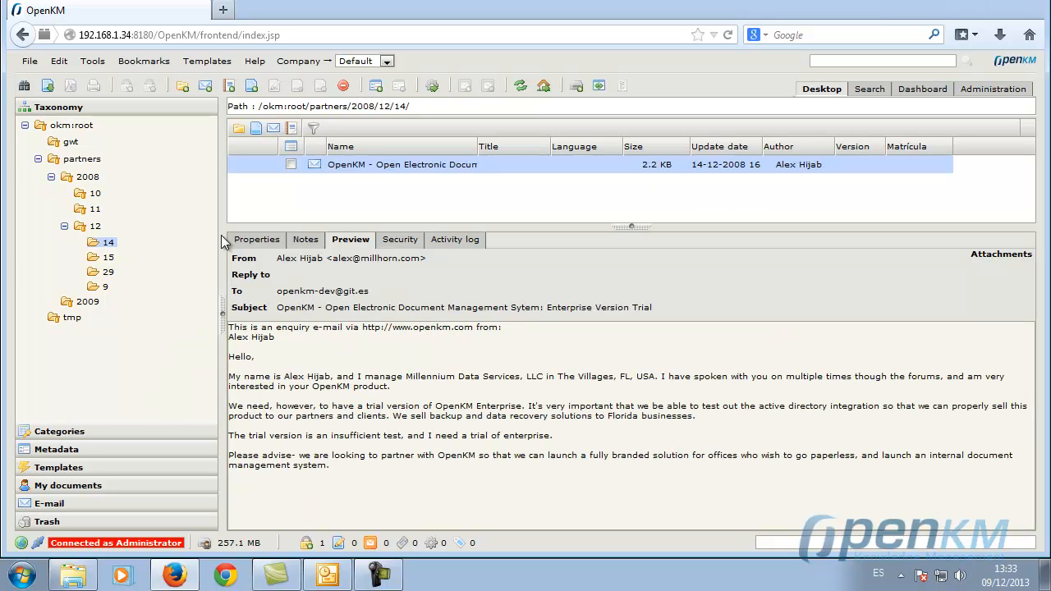
mouse_move(342, 489)
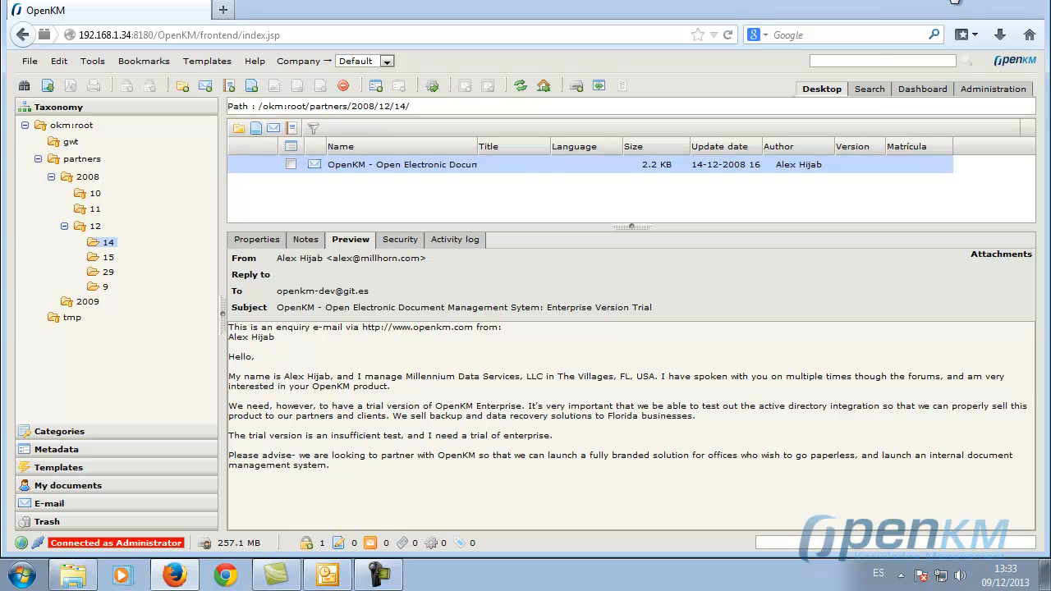
click(868, 88)
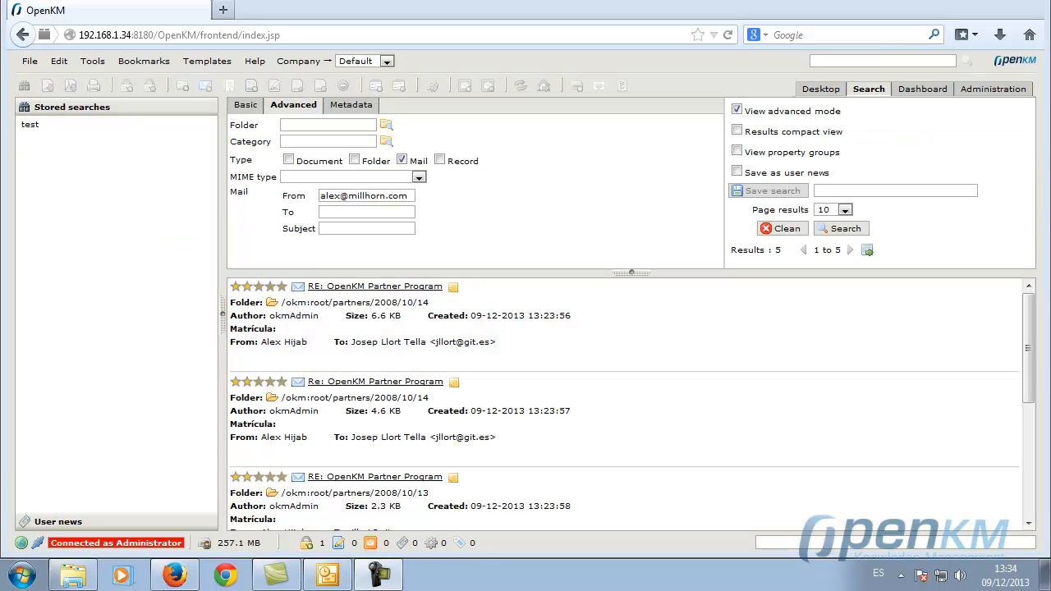
mouse_move(782, 229)
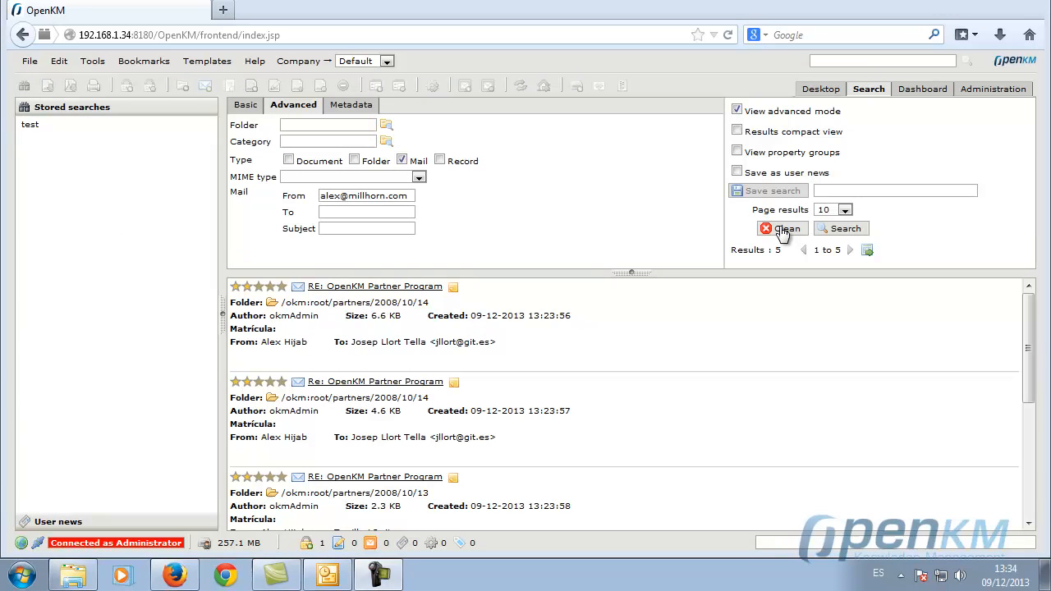
Clean the criteria, search mail content for ie7 and open the 70 new messages digest result.
click(781, 228)
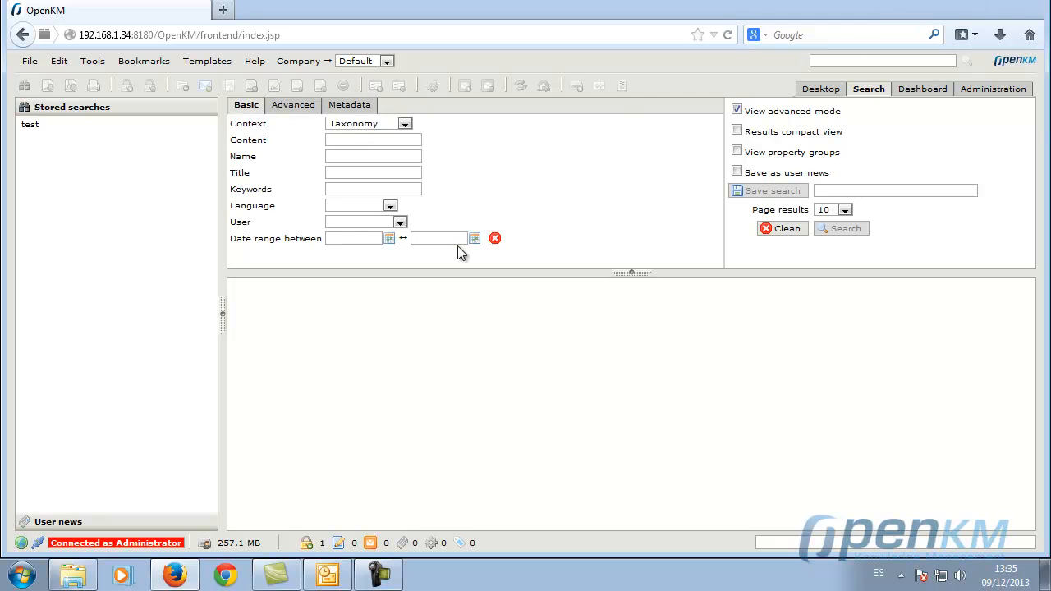
text(ie7)
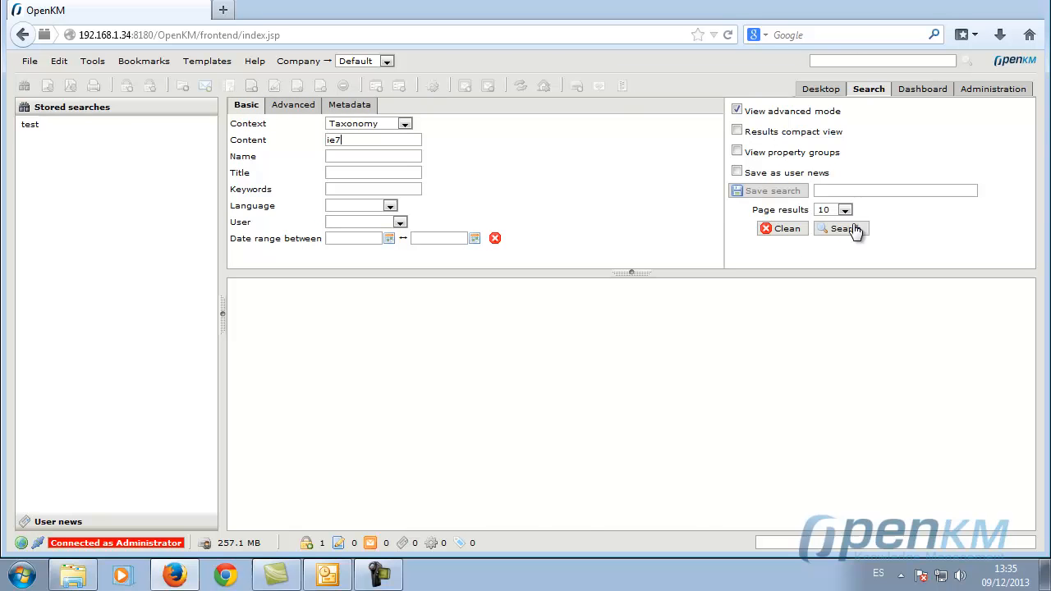
click(840, 229)
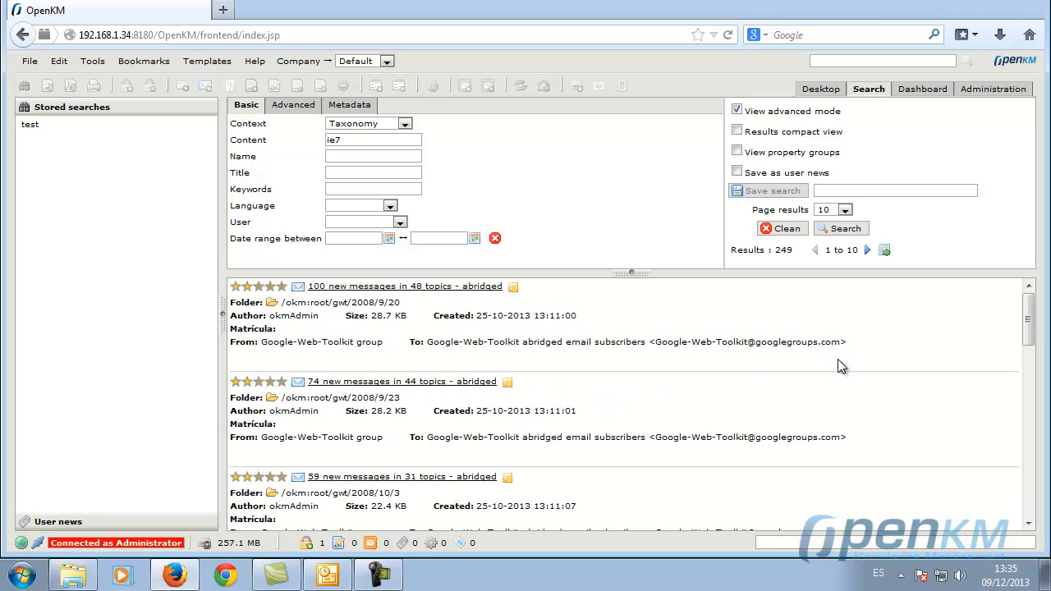
scroll(down, 3)
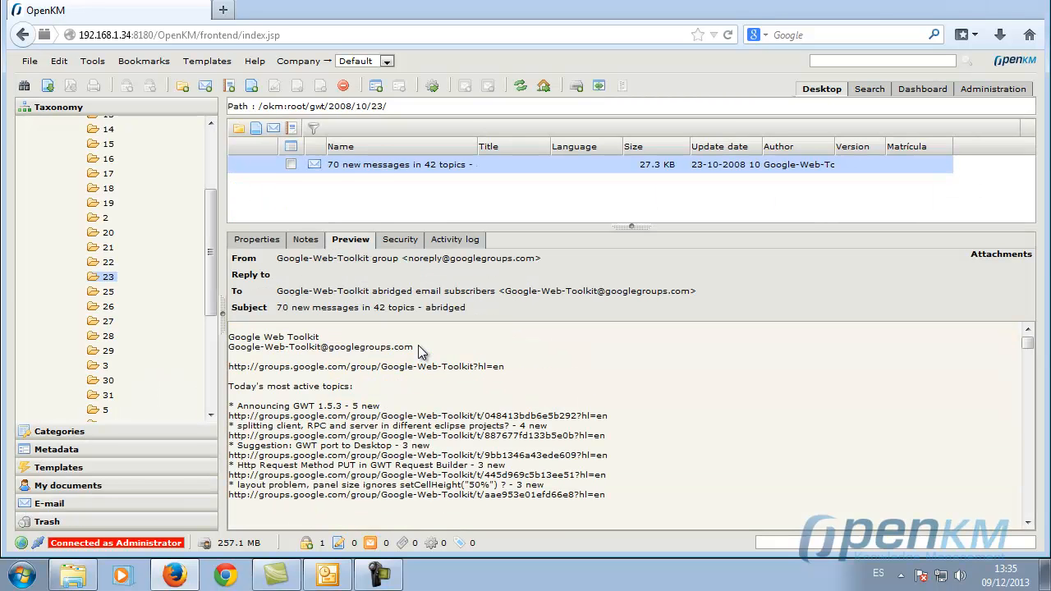
Scroll through the digest mail body, collapse the gwt branch and go to the dashboard.
scroll(down, 3)
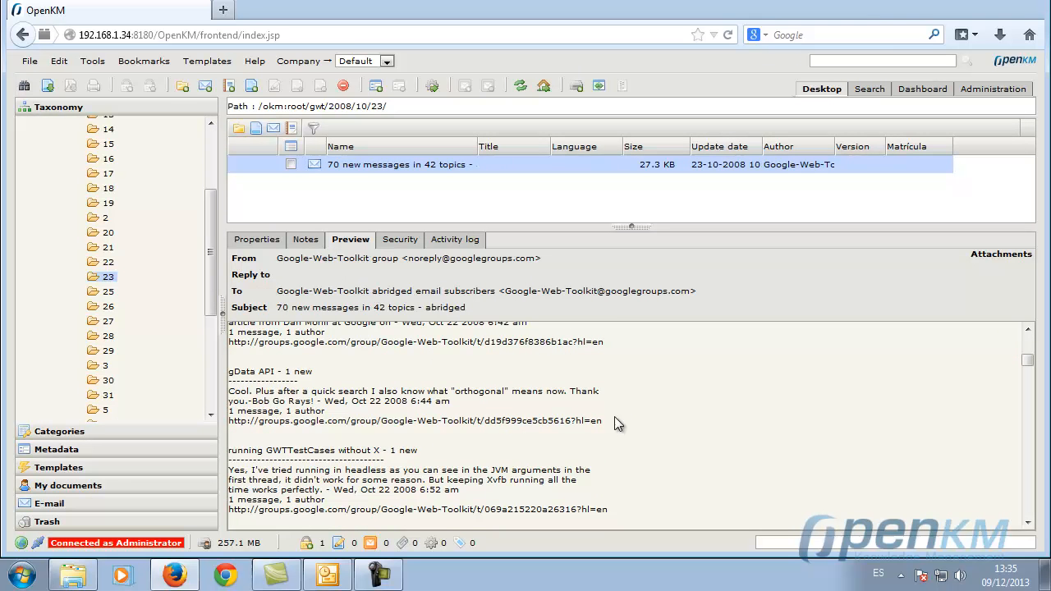
scroll(down, 3)
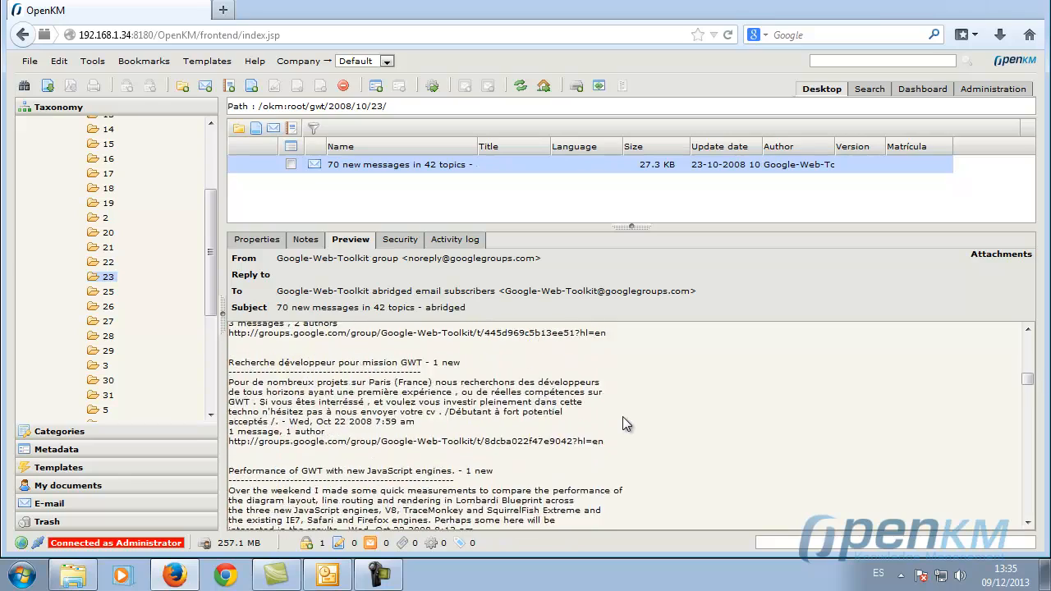
scroll(down, 3)
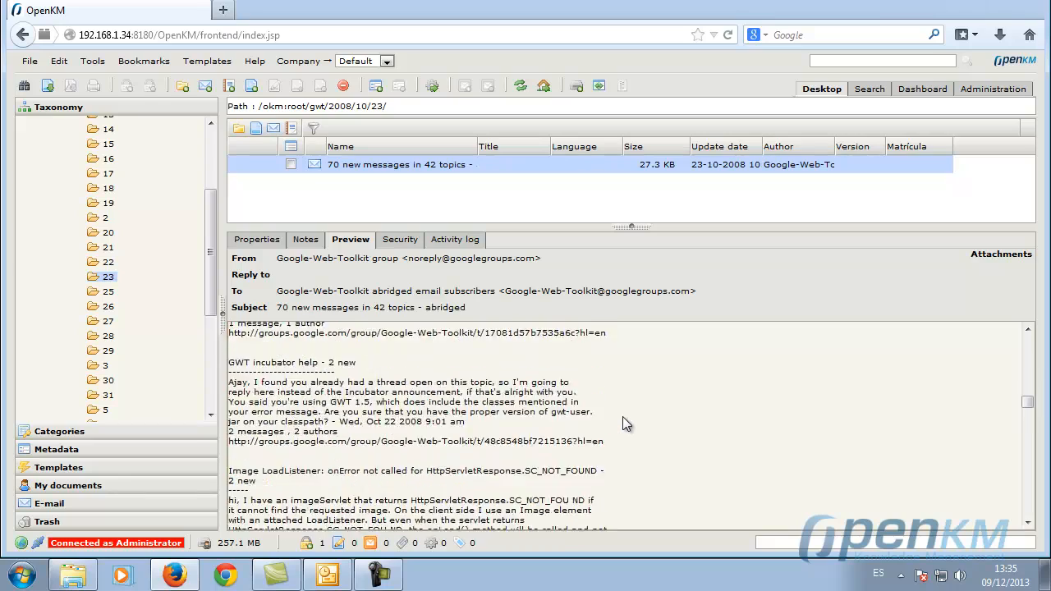
scroll(down, 3)
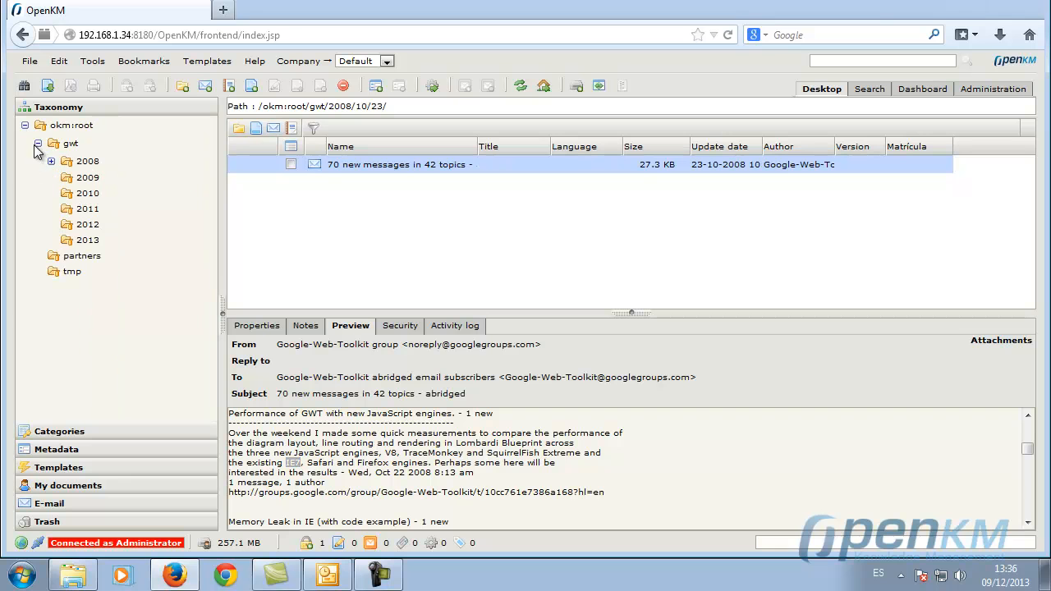
click(37, 143)
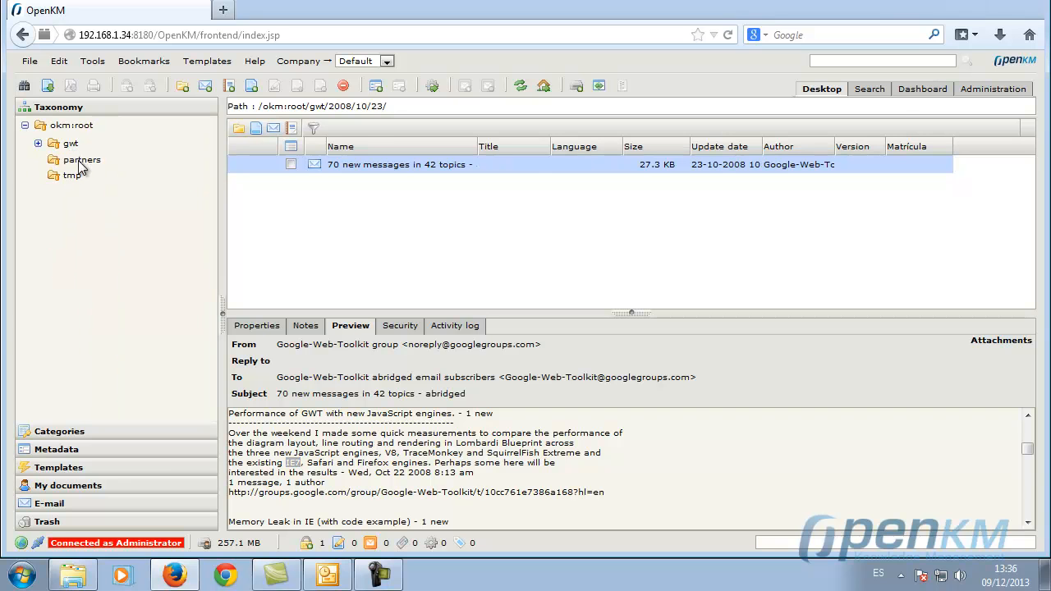
click(921, 89)
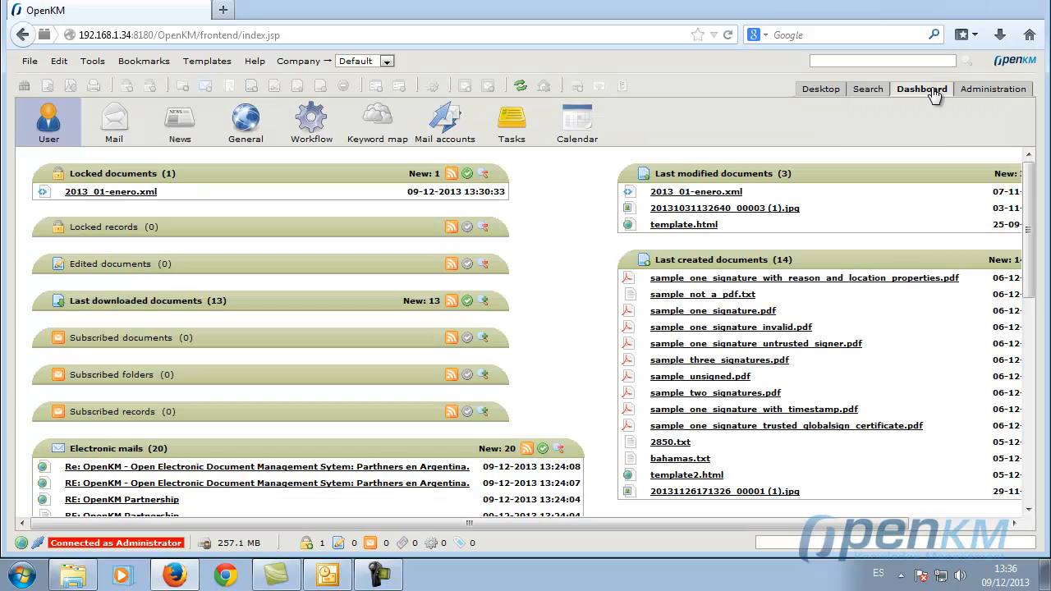
mouse_move(512, 122)
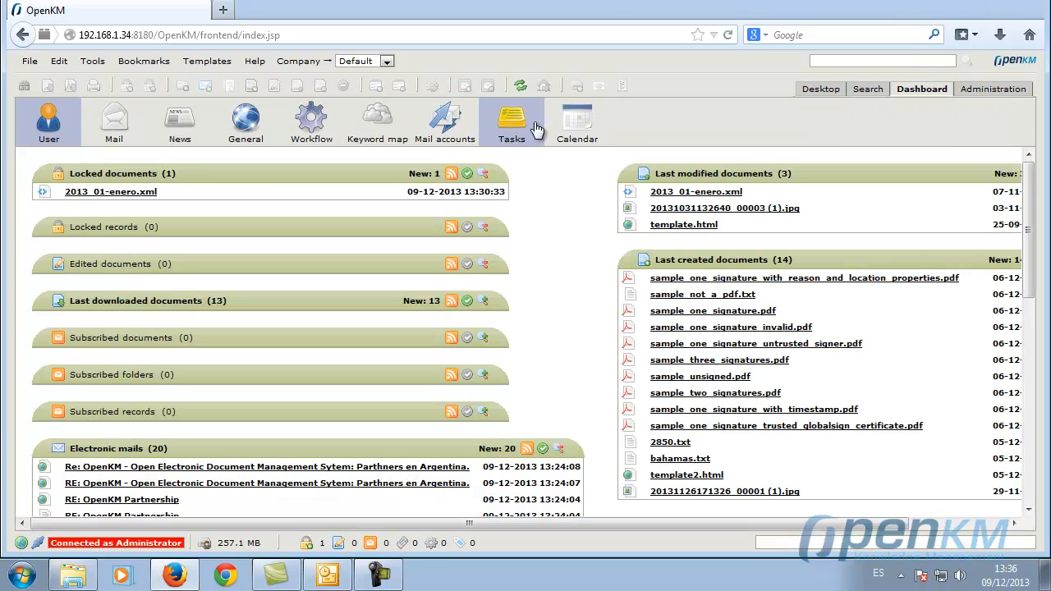
Show the mail accounts list, view the GWT account's settings and cancel without changes.
click(444, 121)
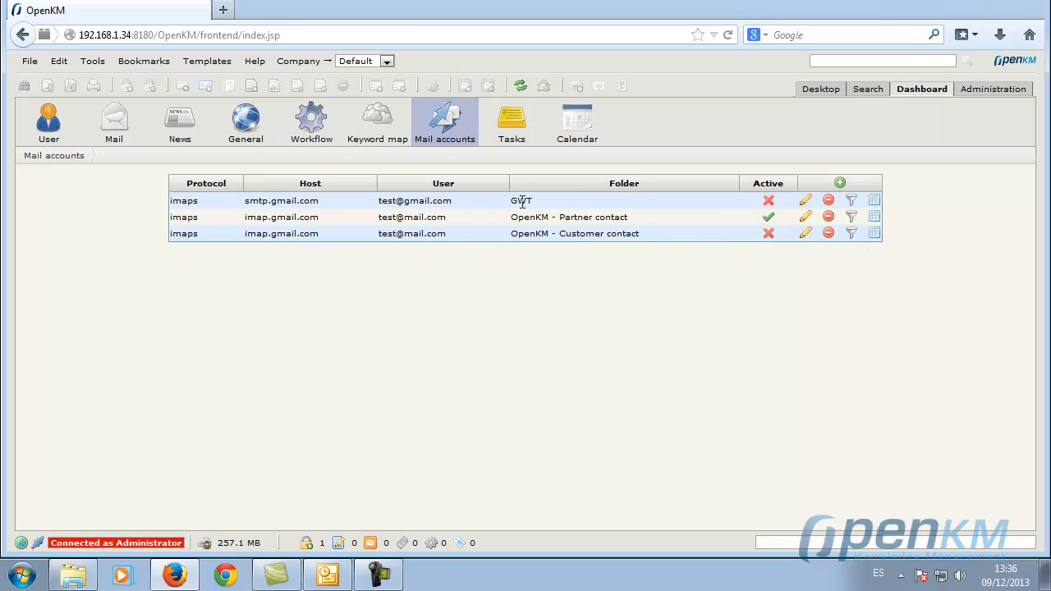
click(806, 199)
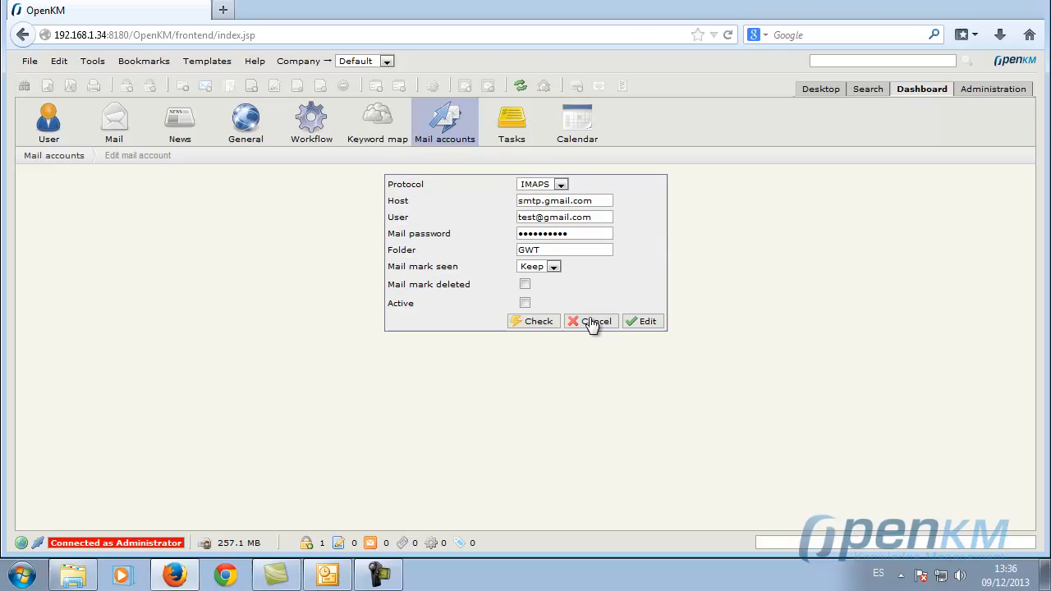
click(590, 321)
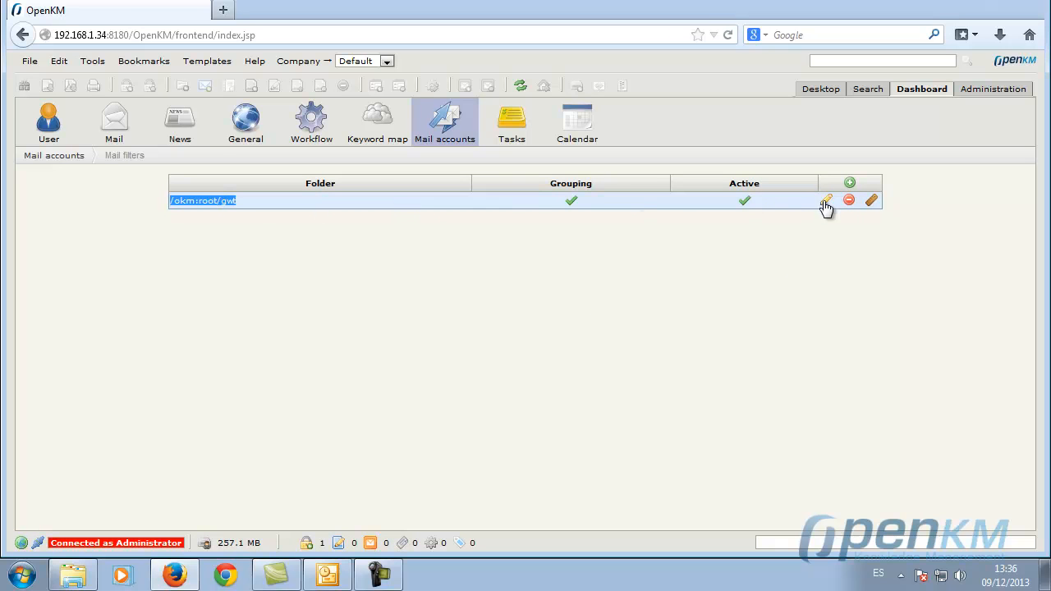
View and cancel the GWT filter and Partner contact account edits, then show the Partner contact filter for /okm:root/partners.
click(827, 200)
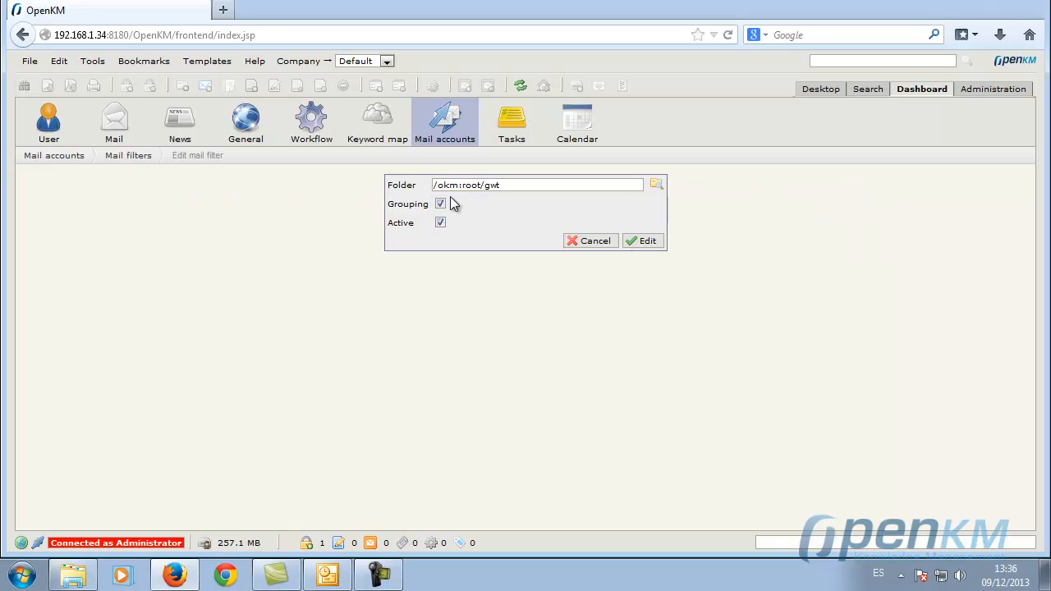
click(641, 240)
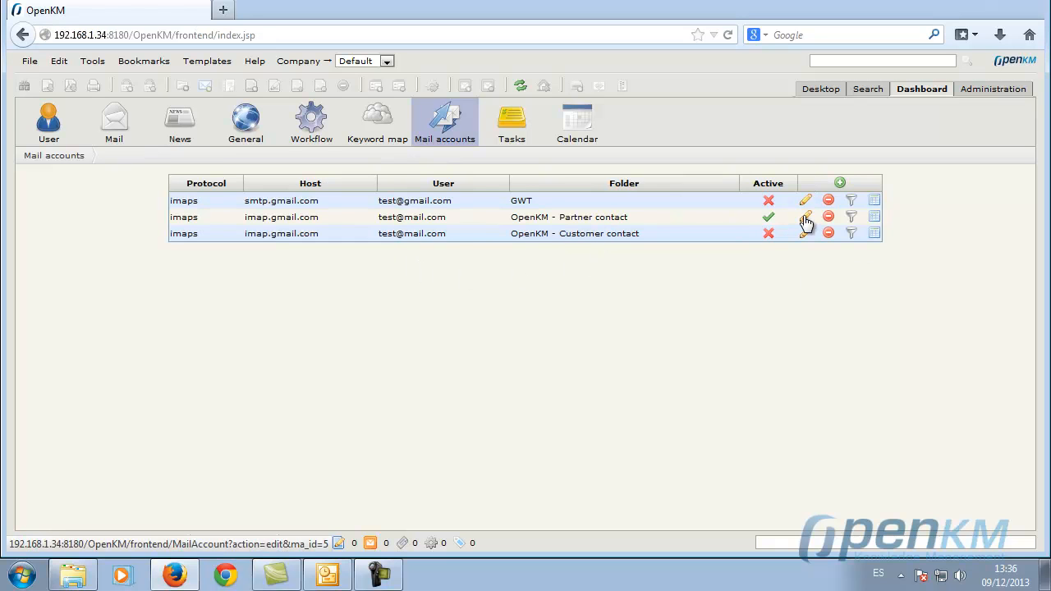
click(807, 217)
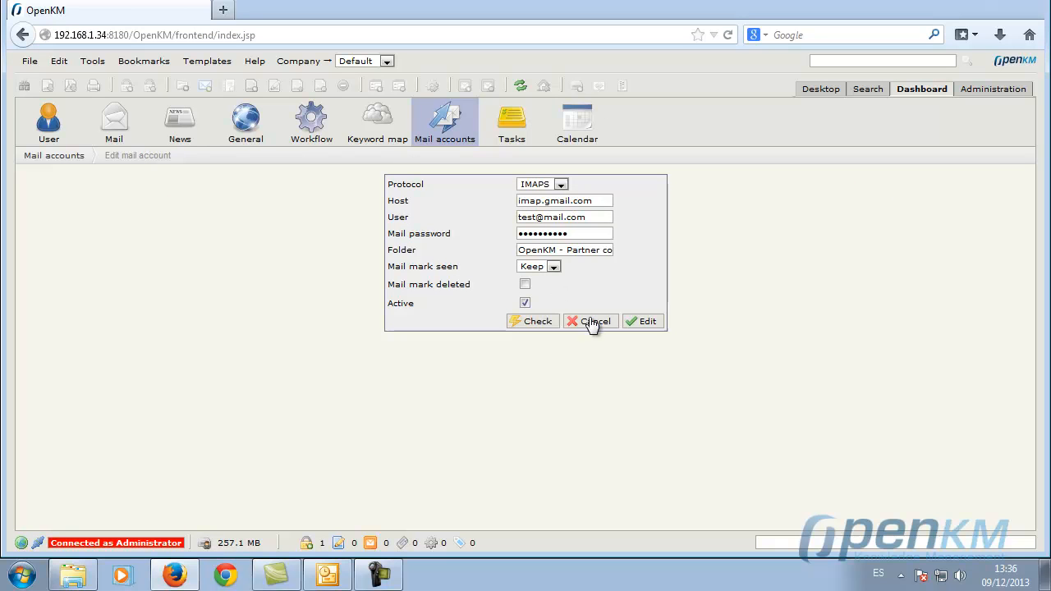
click(590, 321)
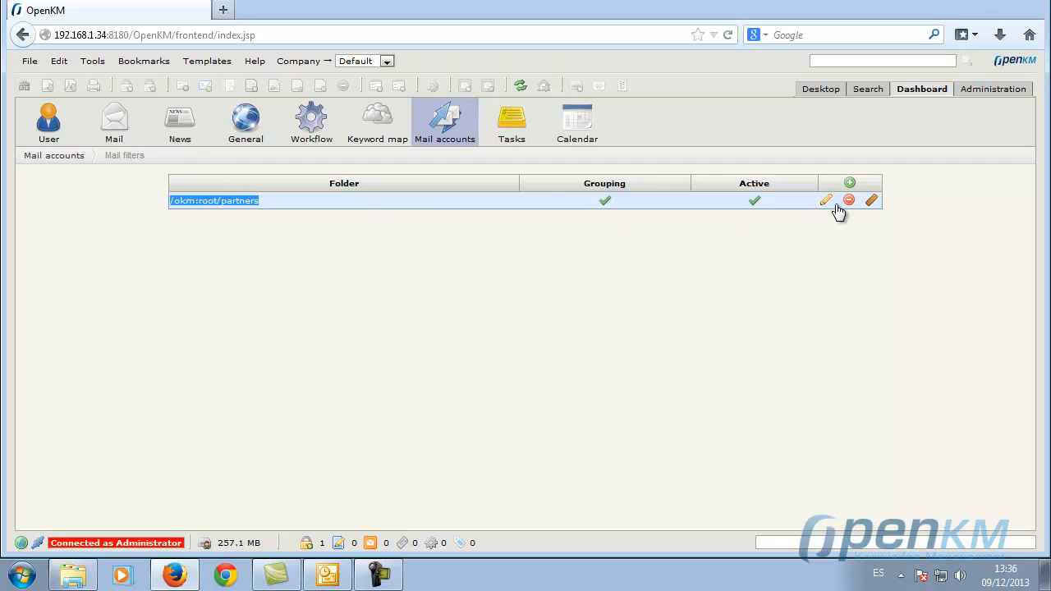
click(826, 200)
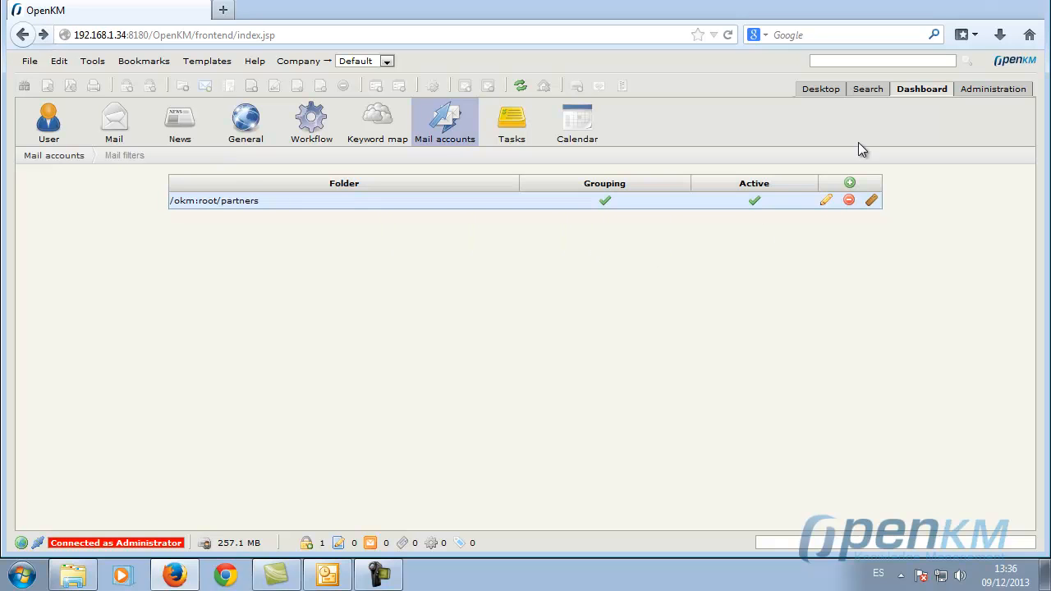
mouse_move(821, 89)
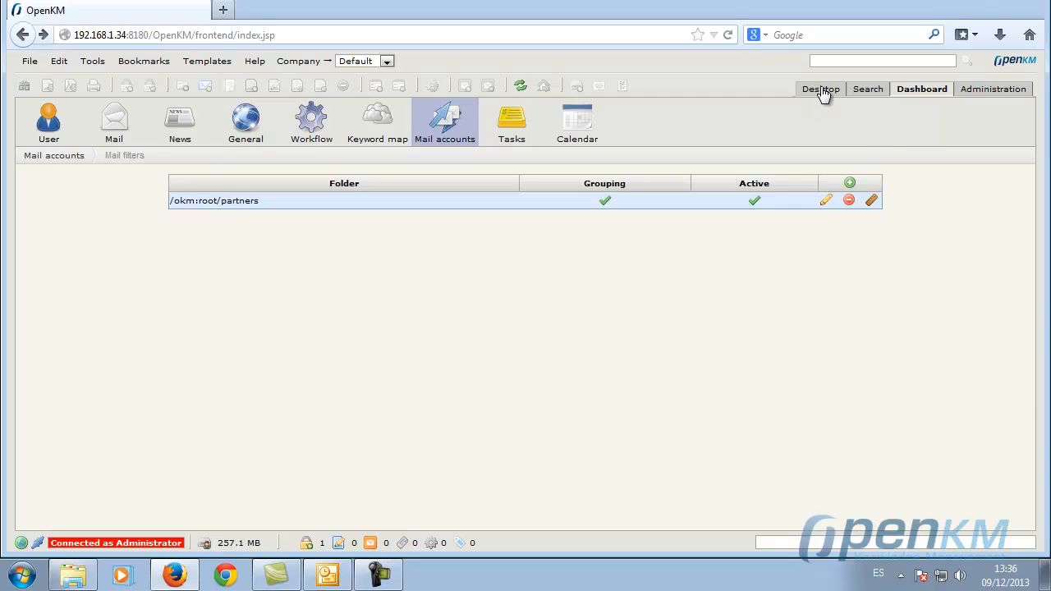
Check the repository on the Desktop, return to the Dashboard and launch the archived mail browser.
click(820, 88)
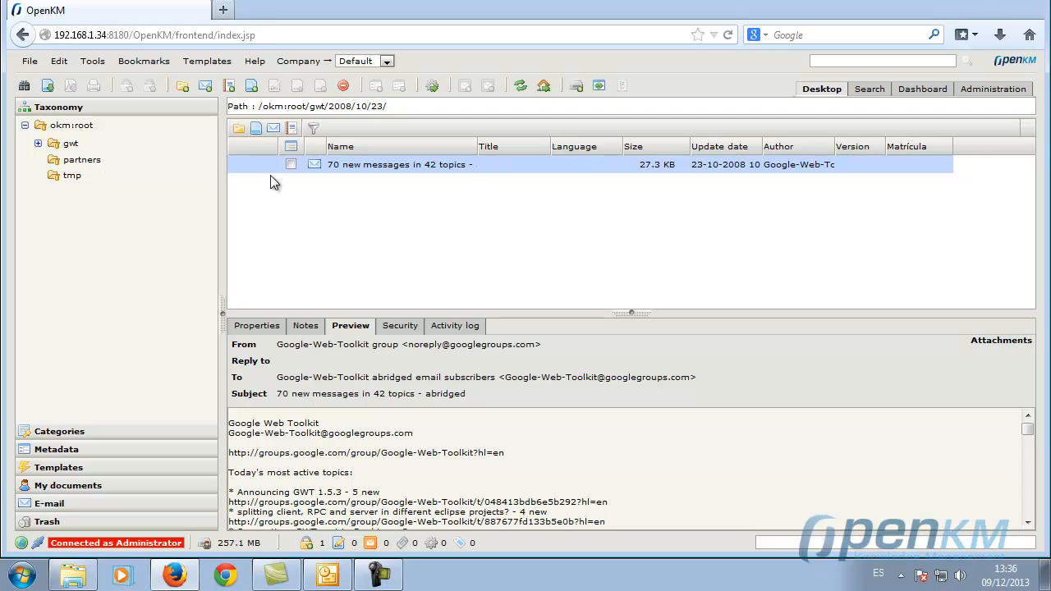
click(922, 89)
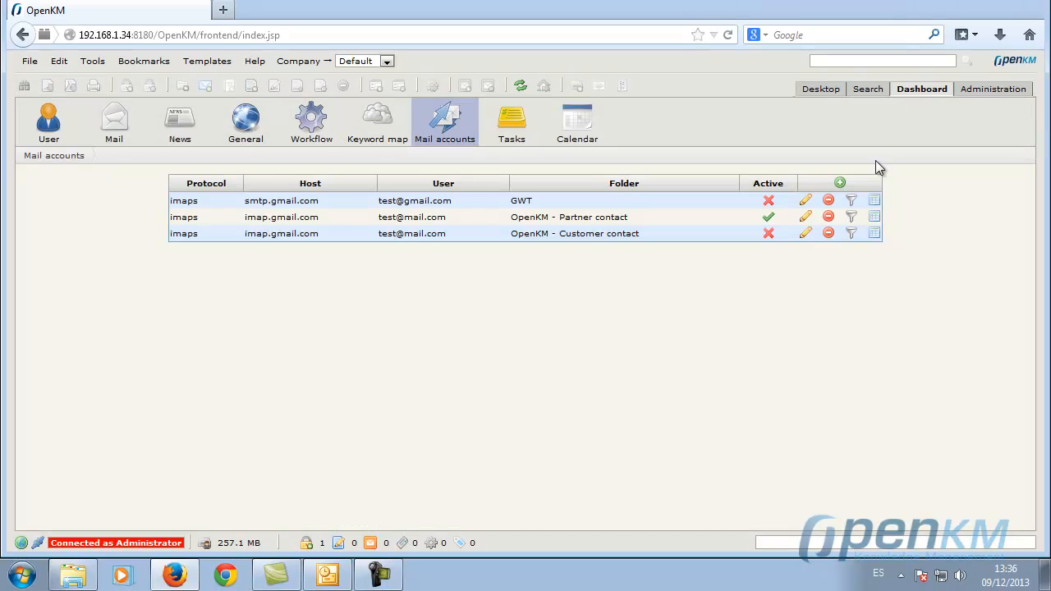
click(114, 122)
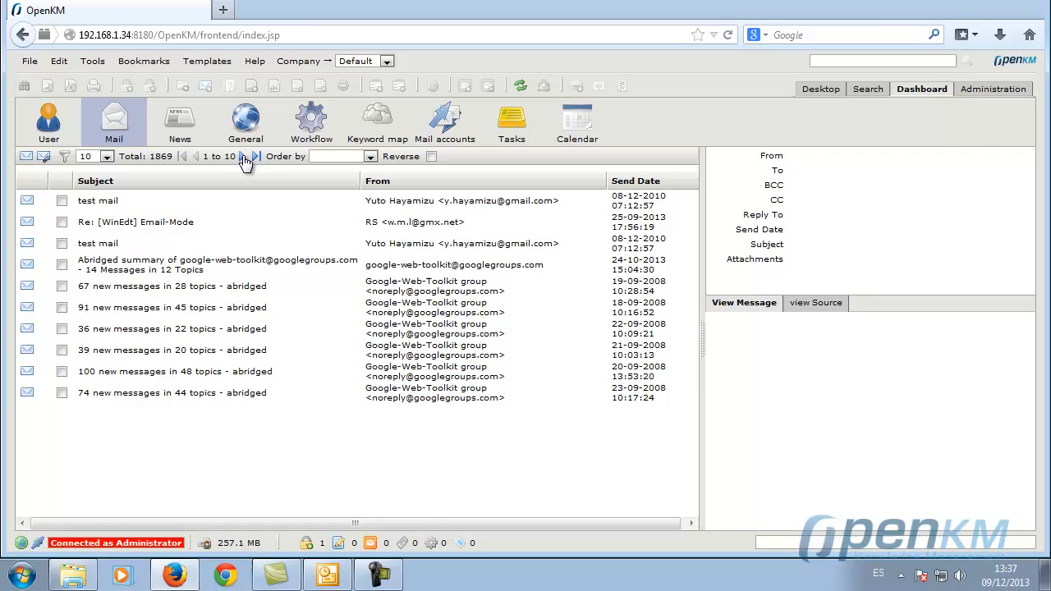
Page forward to mails 41–50 and preview the 78 new messages in 45 topics digest.
click(255, 156)
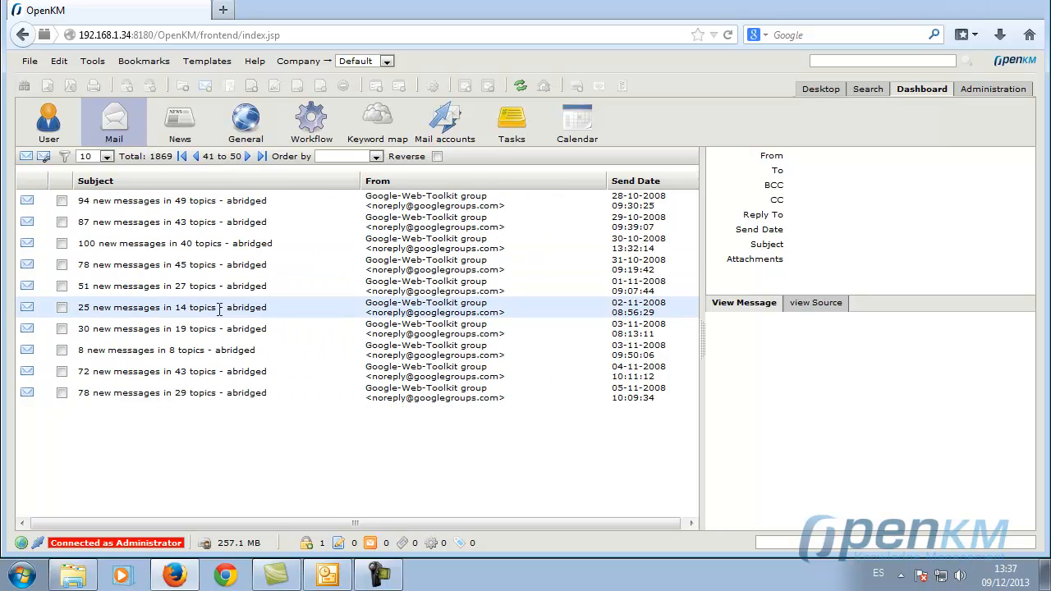
click(171, 265)
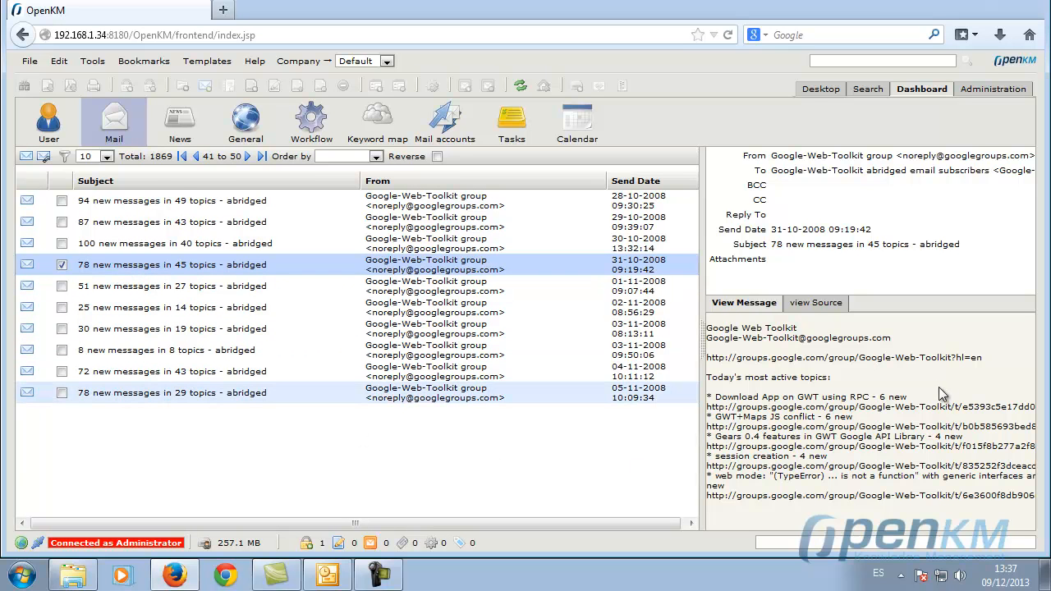
mouse_move(973, 162)
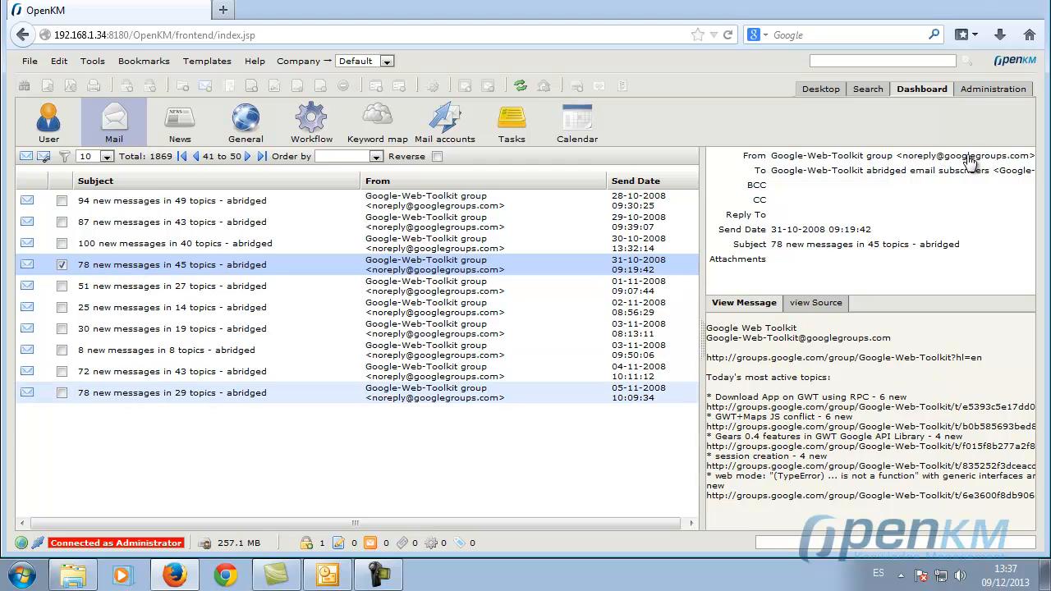
mouse_move(981, 177)
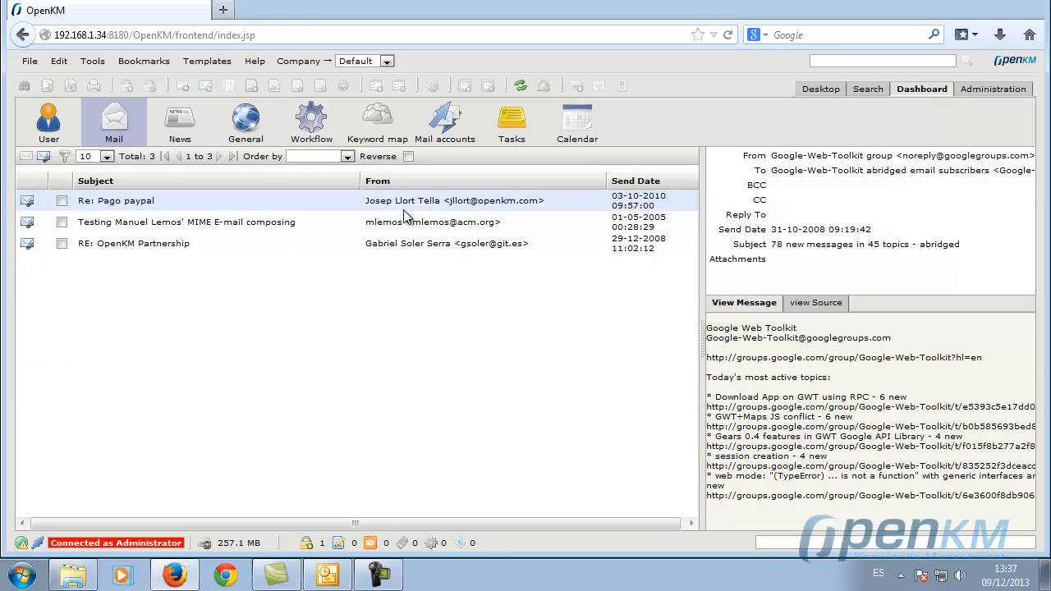
Preview the Manuel Lemos MIME test mail, then restore the full list of 1869 mails.
click(186, 222)
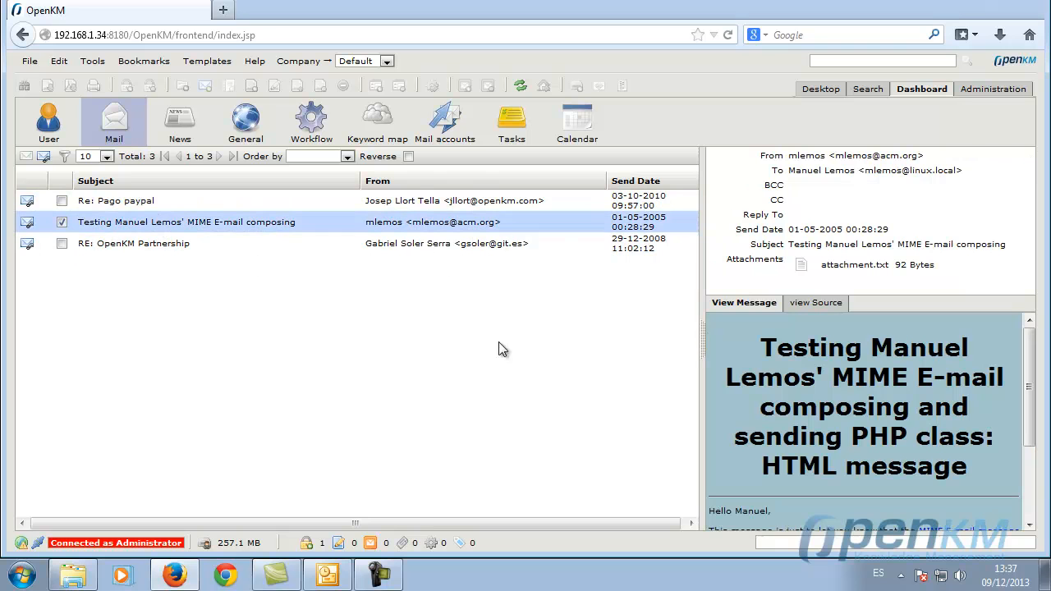
scroll(down, 3)
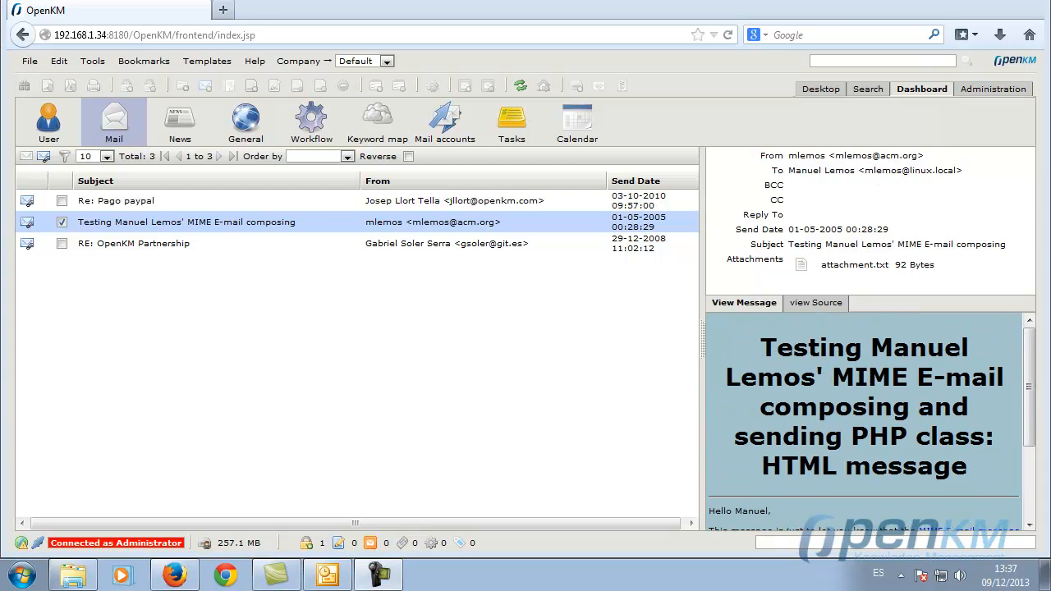
click(444, 120)
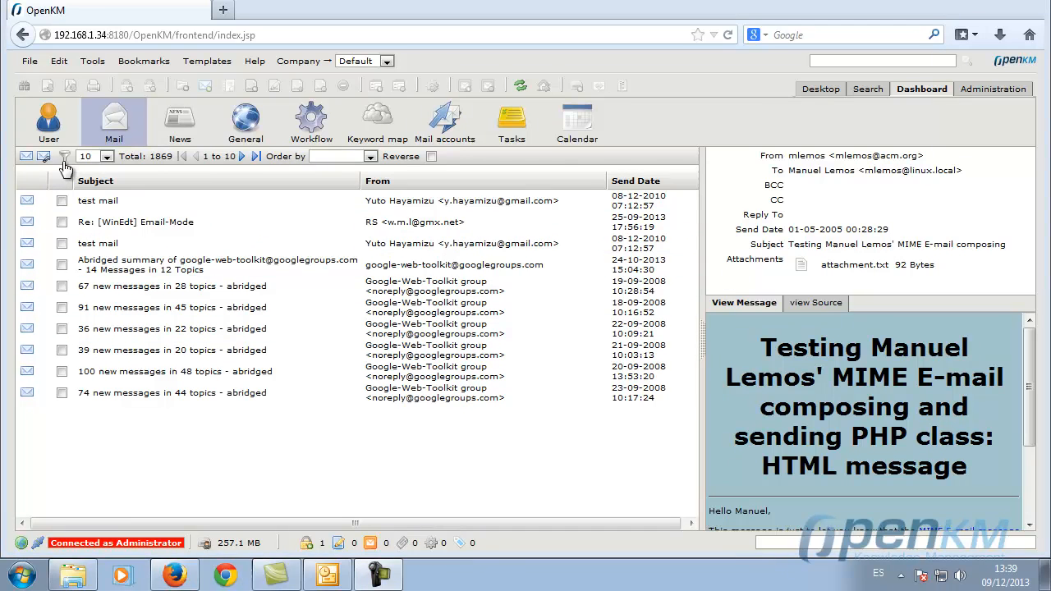
Filter mails by subject 'khaldun' and read the Ibn Khaldun Systems partner request.
click(44, 156)
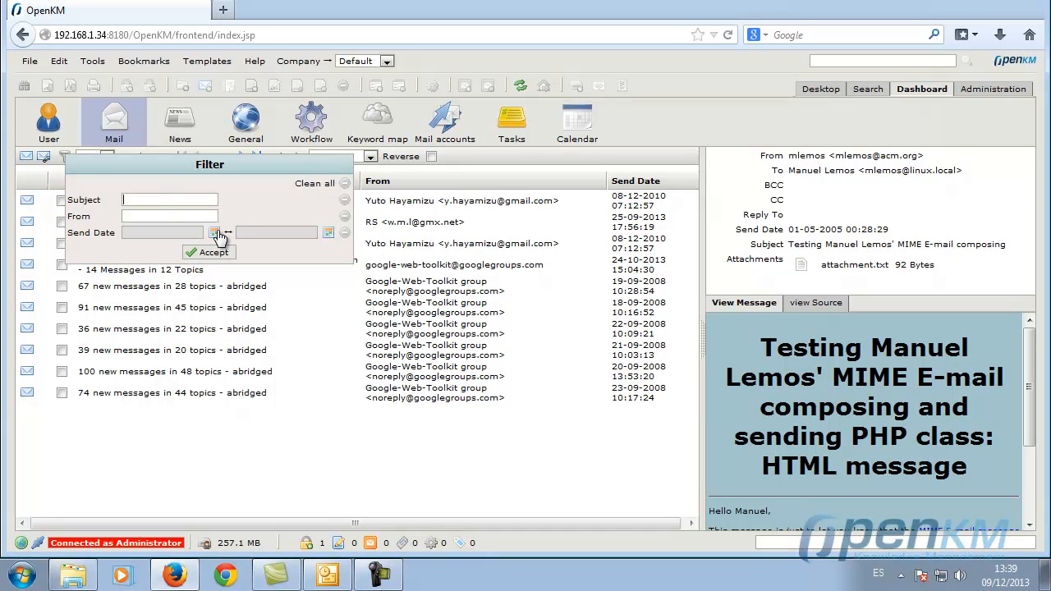
text(khaldun)
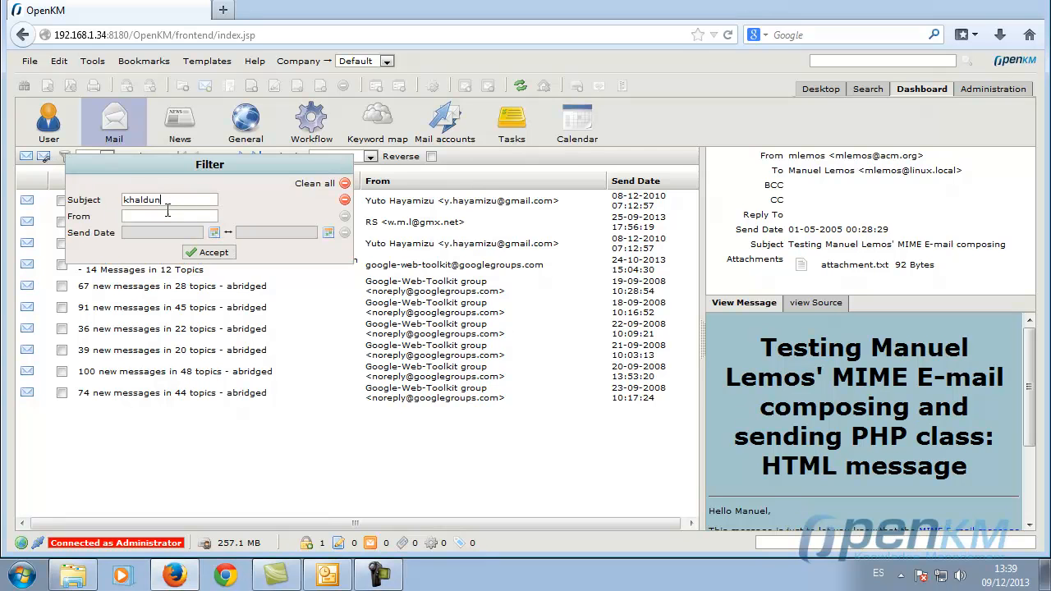
click(208, 253)
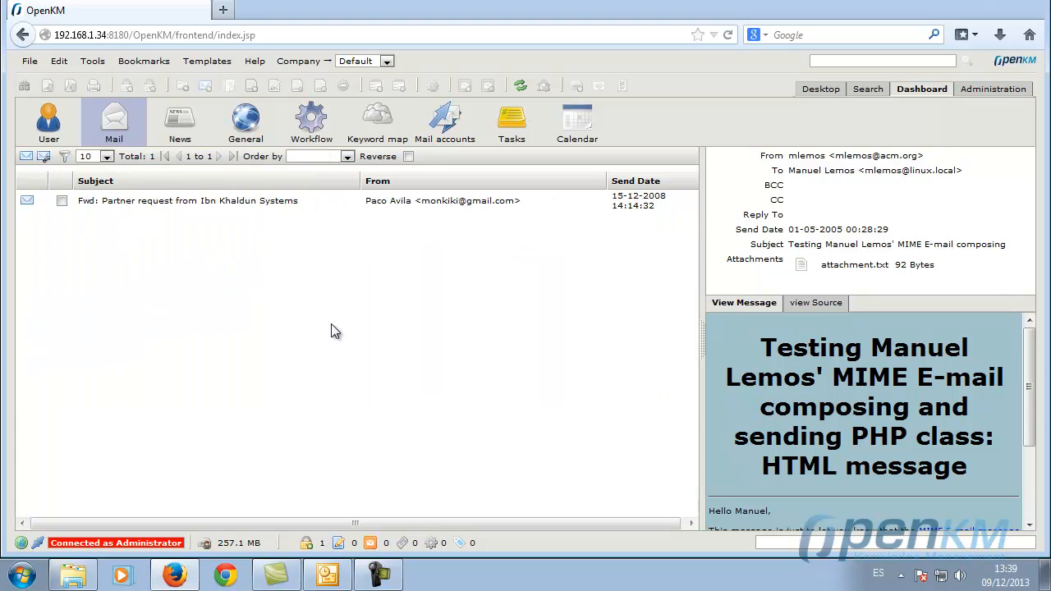
click(187, 200)
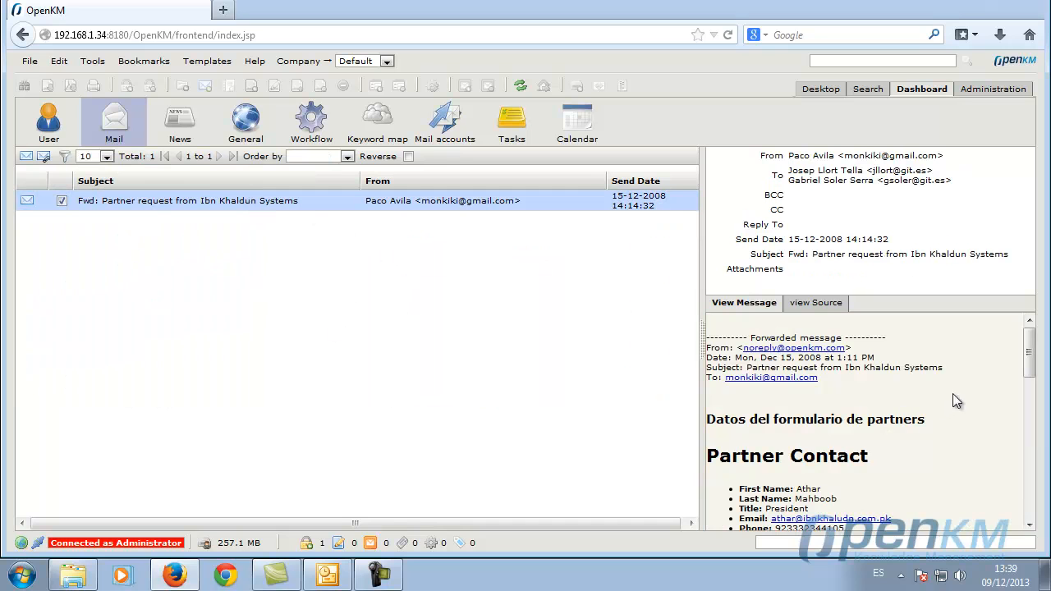
scroll(down, 3)
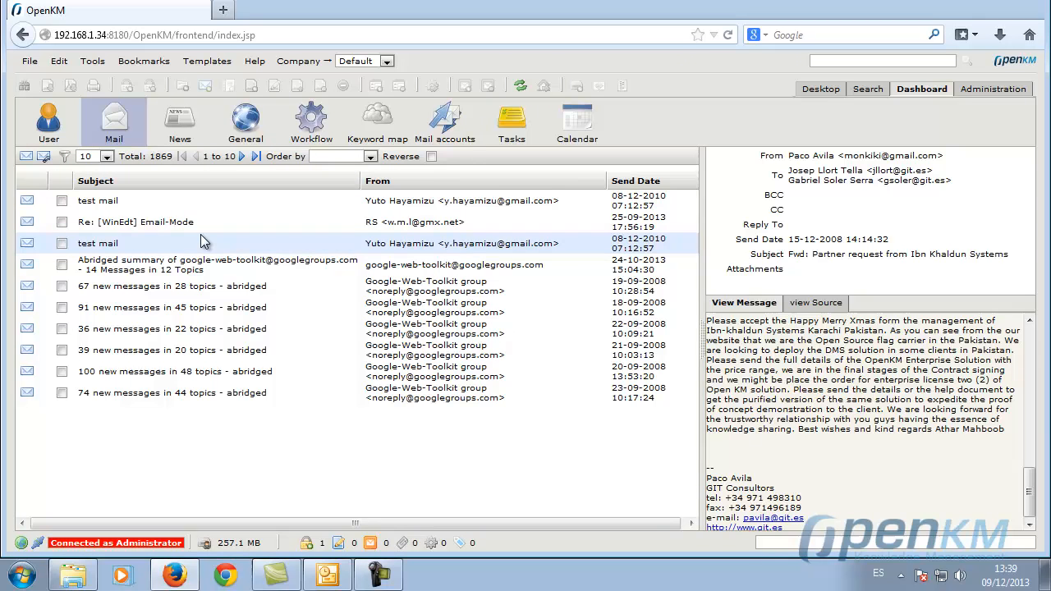
Preview the abridged GWT summary, check the Order by options, and page to the last and previous pages.
click(213, 265)
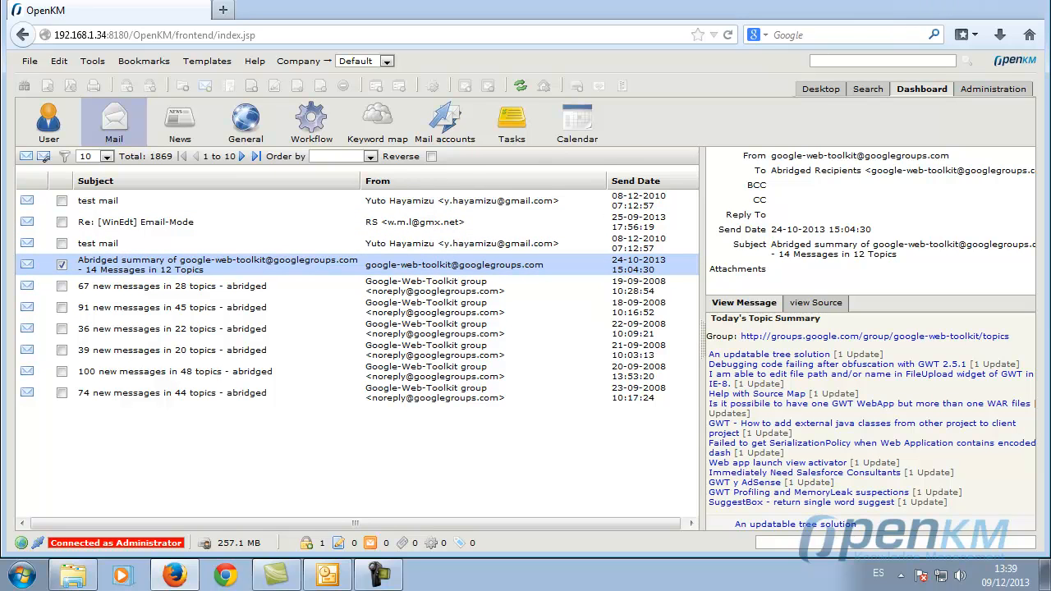
click(368, 156)
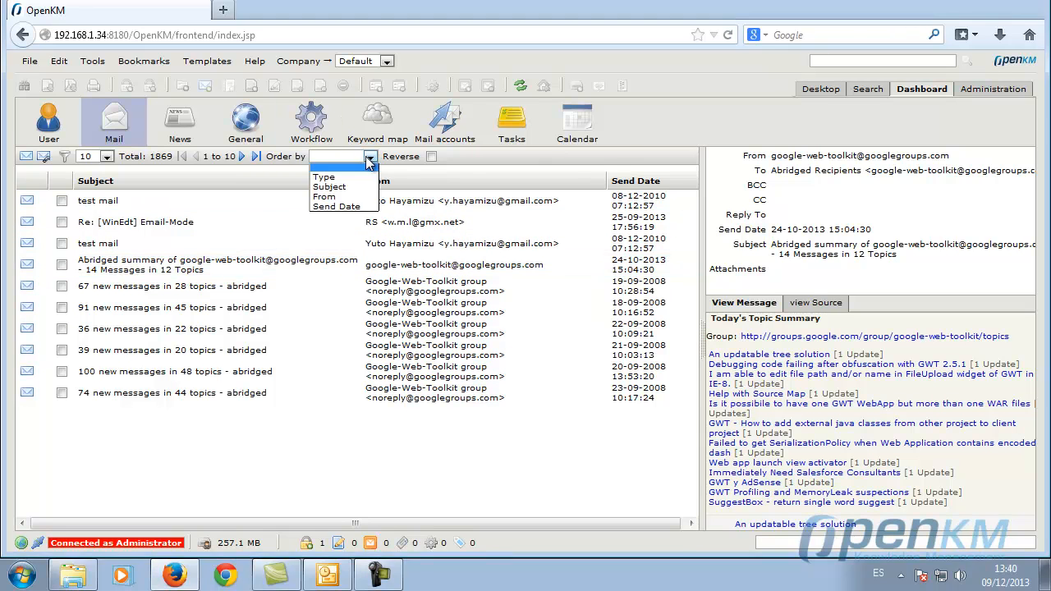
click(136, 221)
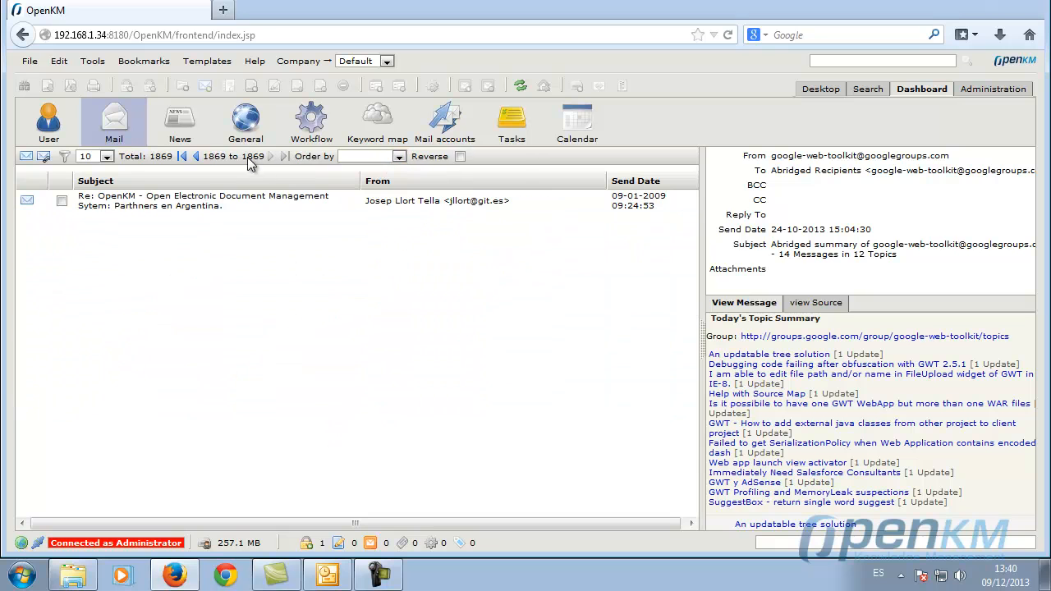
click(196, 156)
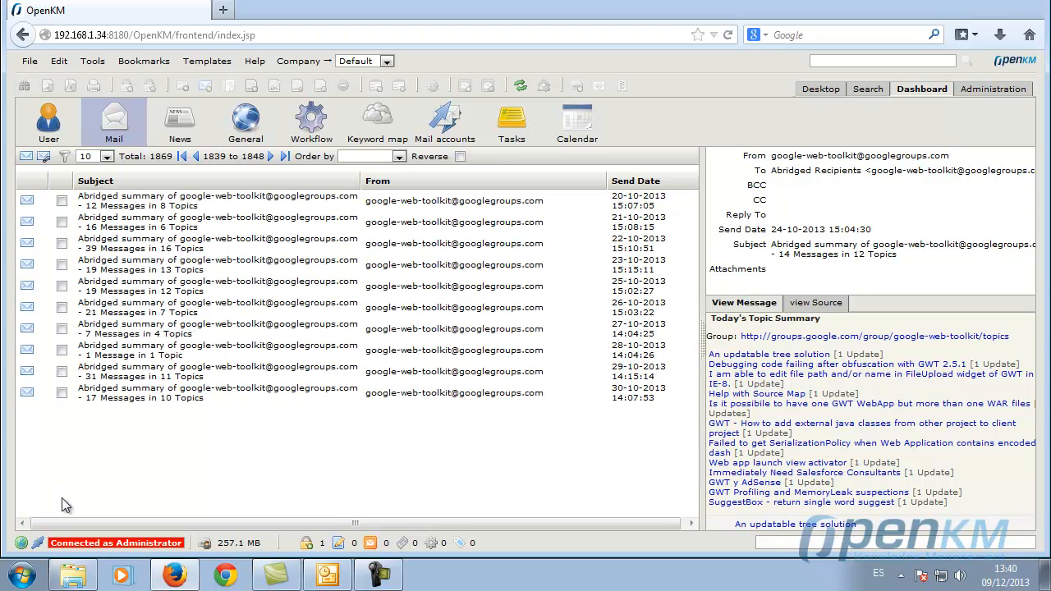
Set the page size to 50 then 100 mails and page forward to mails 201–300.
click(107, 156)
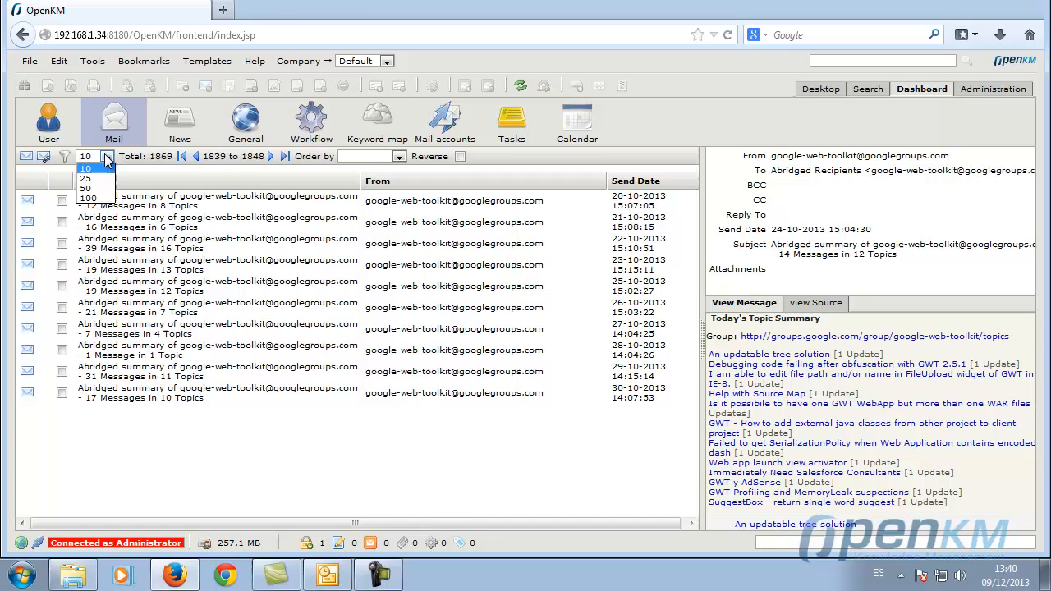
click(85, 178)
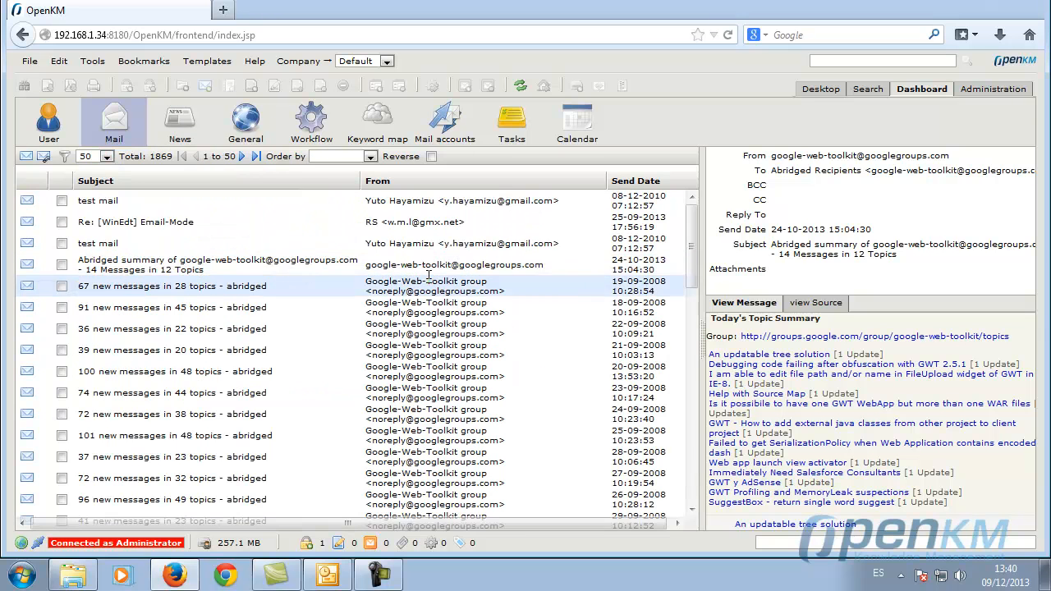
scroll(down, 3)
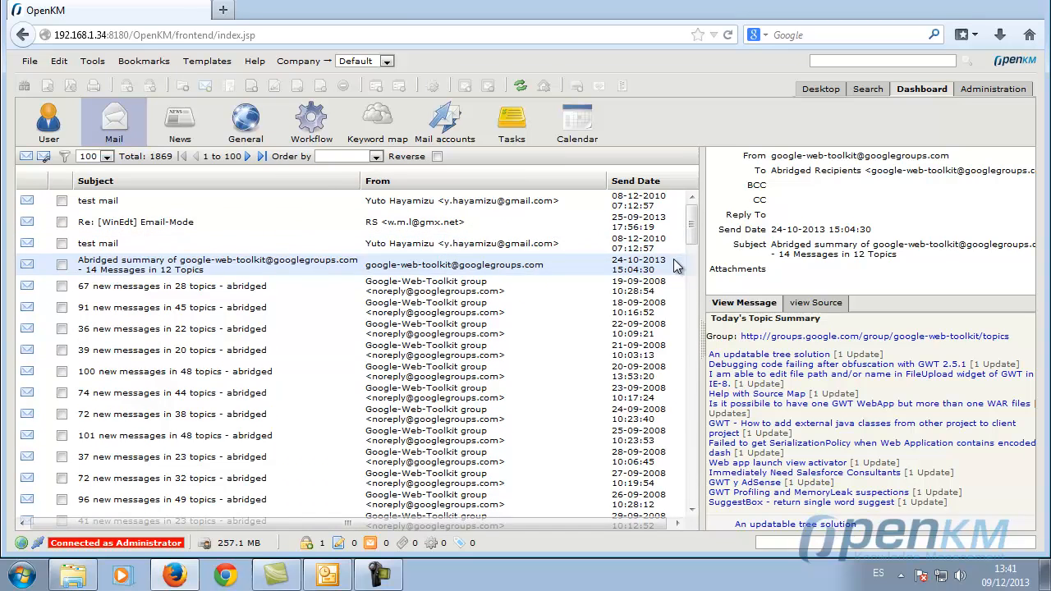
scroll(down, 3)
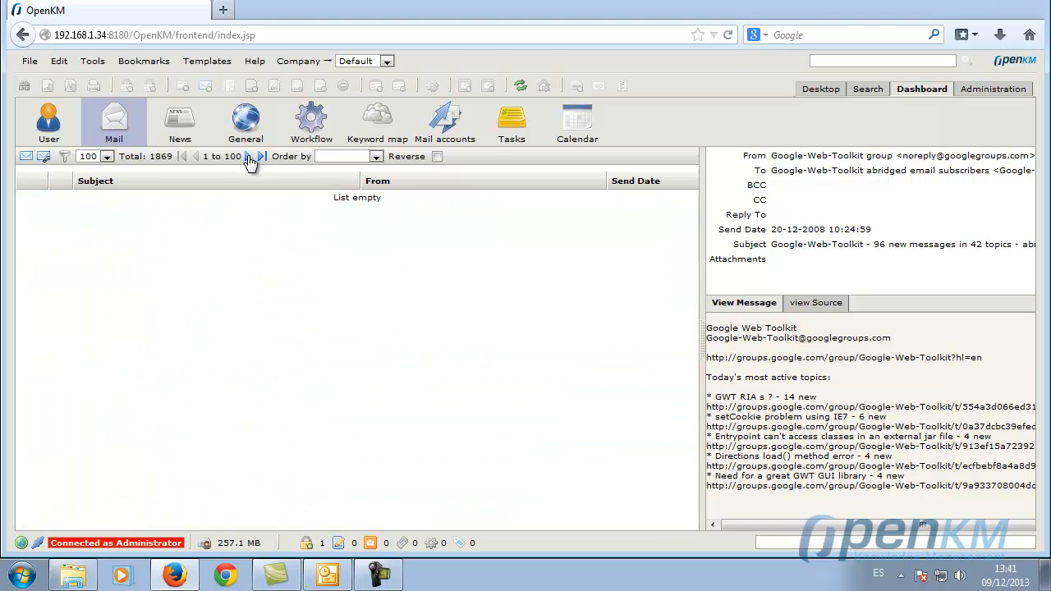
click(261, 156)
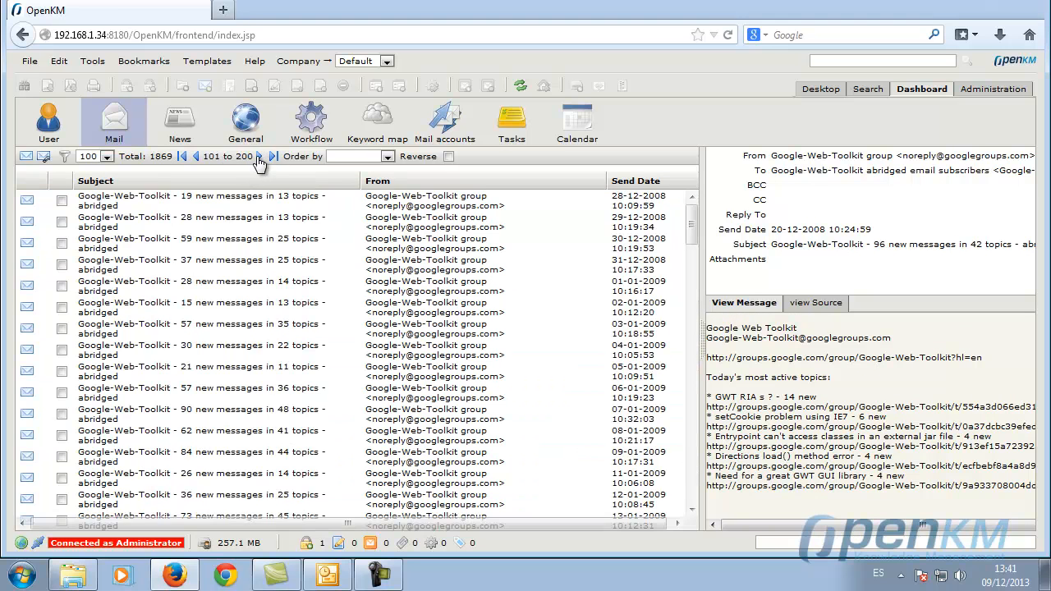
click(273, 156)
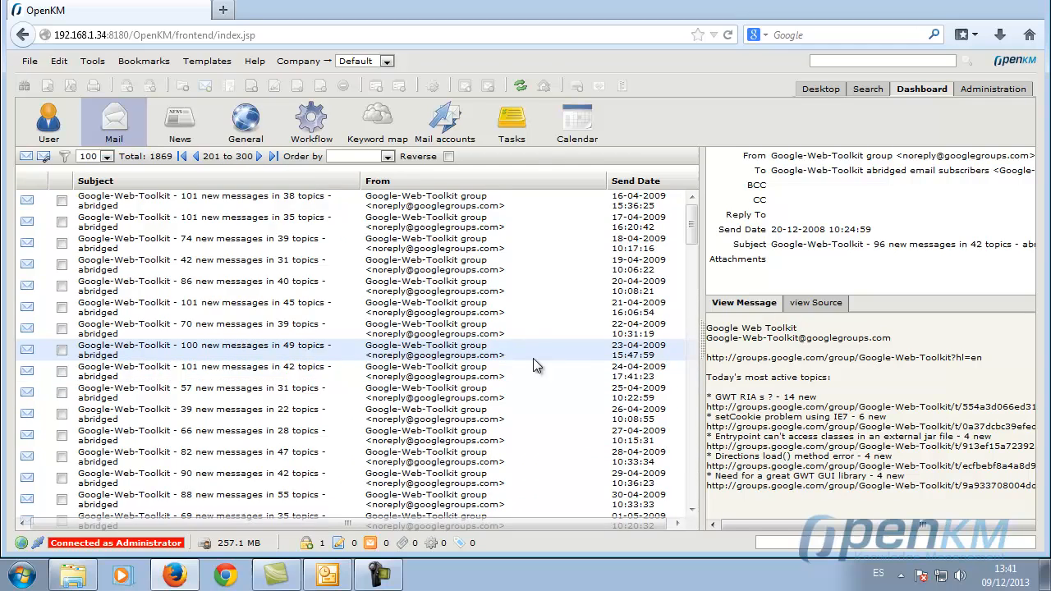
scroll(down, 3)
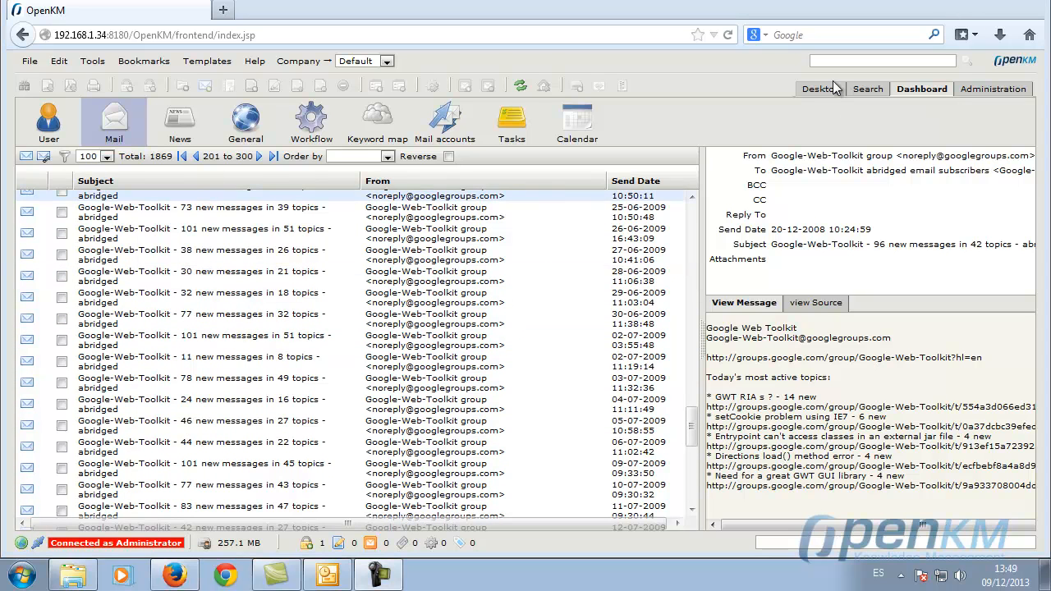
Expand the okmAdmin 2012/11/19 mail folder on the Desktop, then bring up Microsoft Outlook.
click(821, 89)
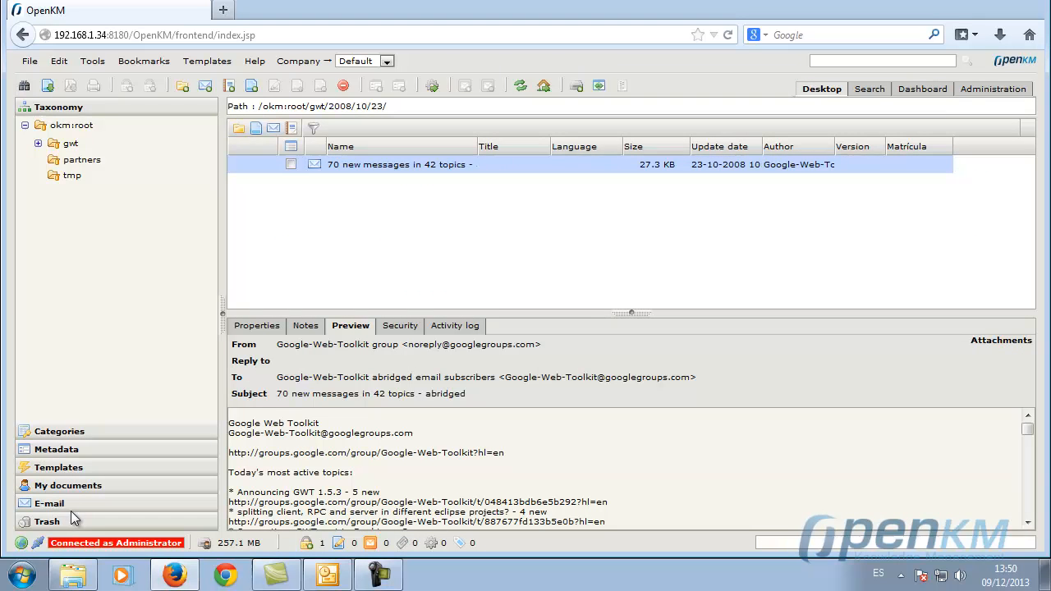
mouse_move(66, 513)
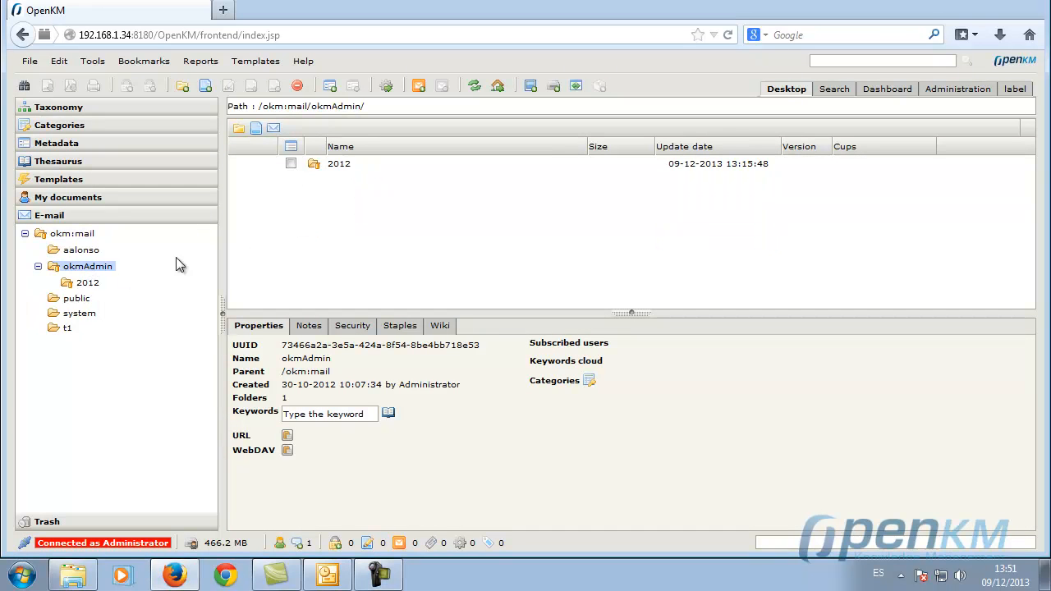
mouse_move(93, 290)
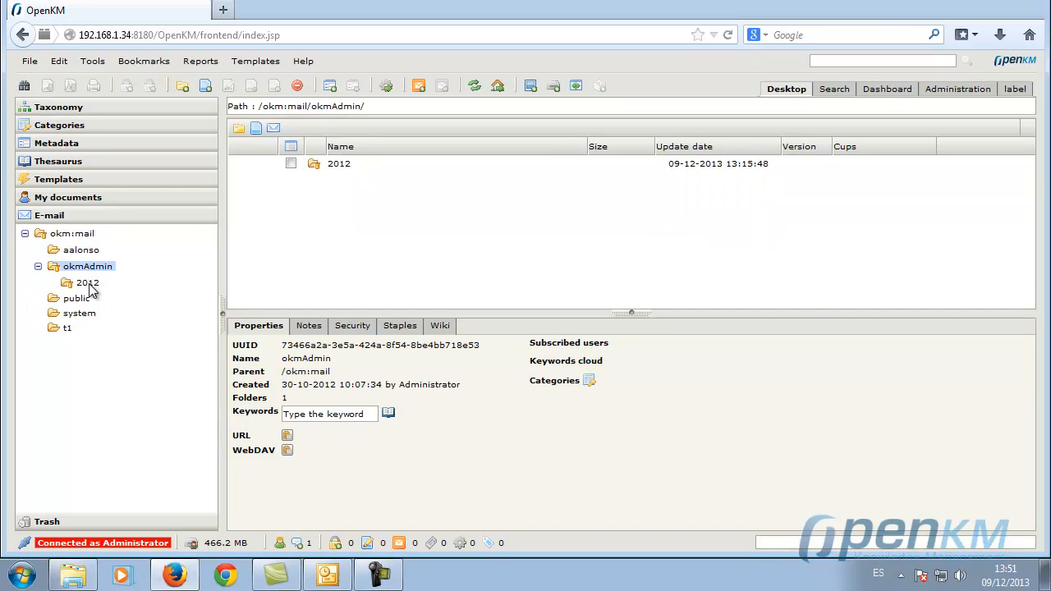
click(91, 302)
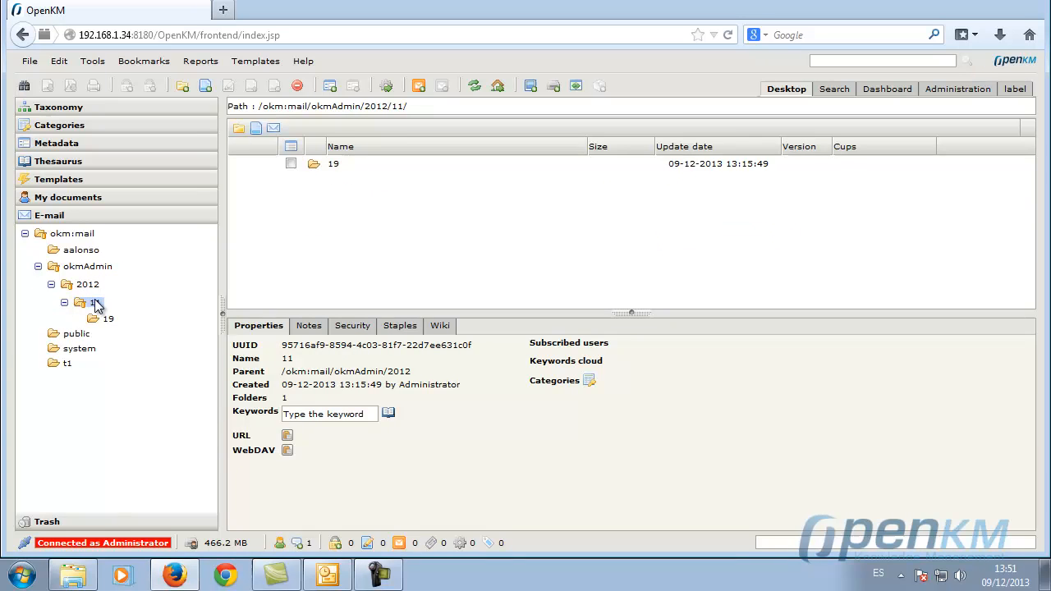
click(109, 319)
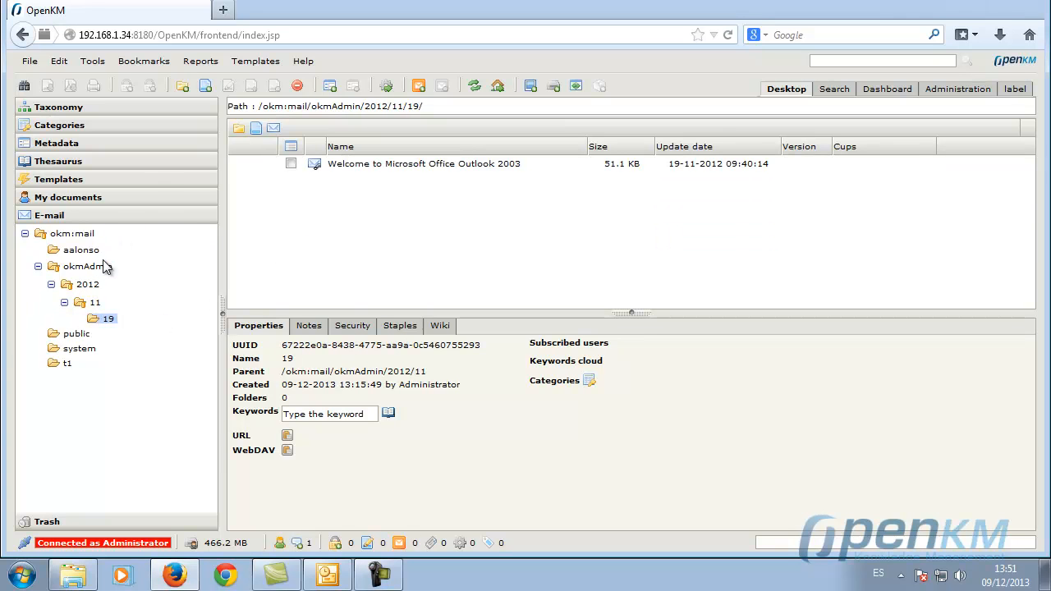
click(85, 266)
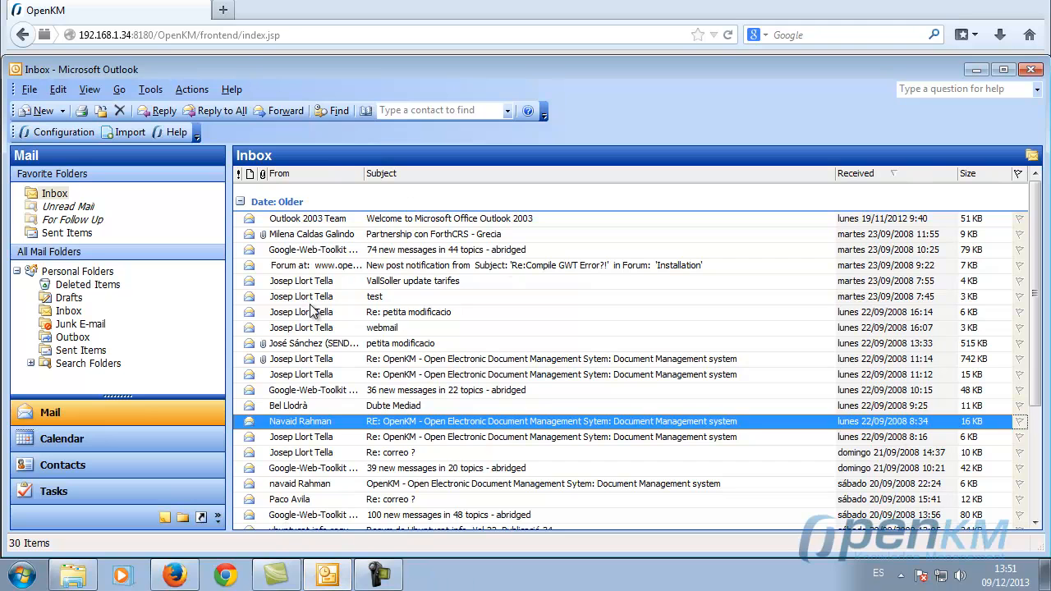
Select the 'Re: petita modificacio' Inbox mail and start its OpenKM import.
click(131, 132)
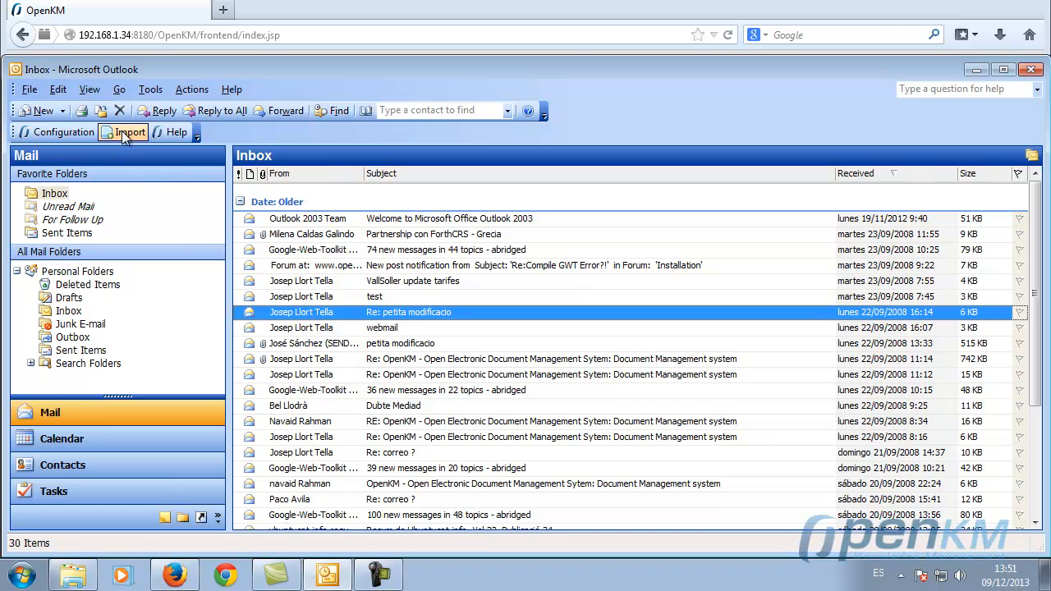
click(63, 132)
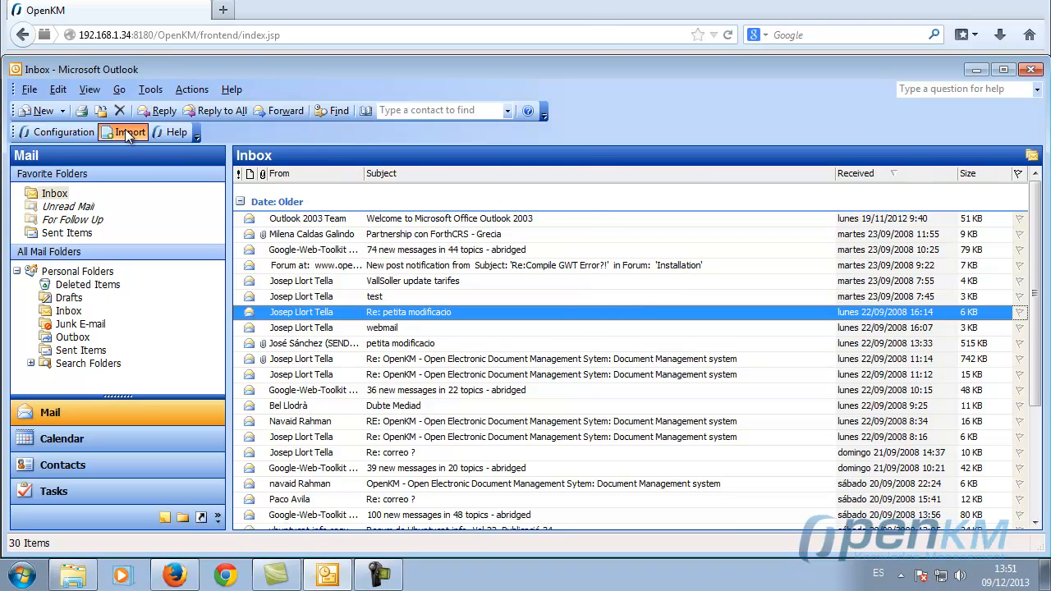
Choose okmAdmin as destination with Agruped unchecked, confirm the import and dismiss the success message.
click(129, 131)
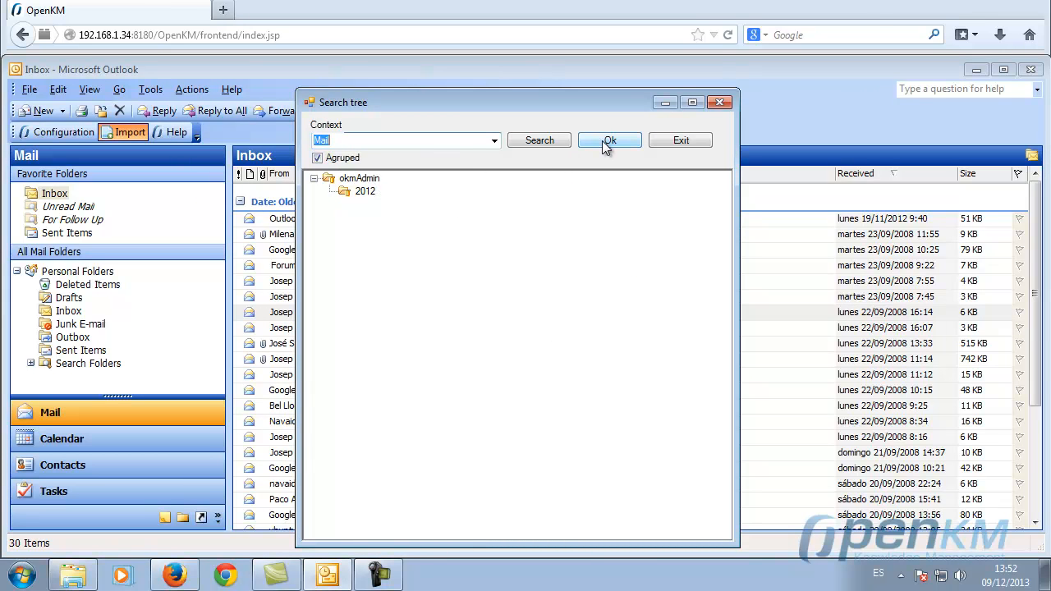
mouse_move(598, 146)
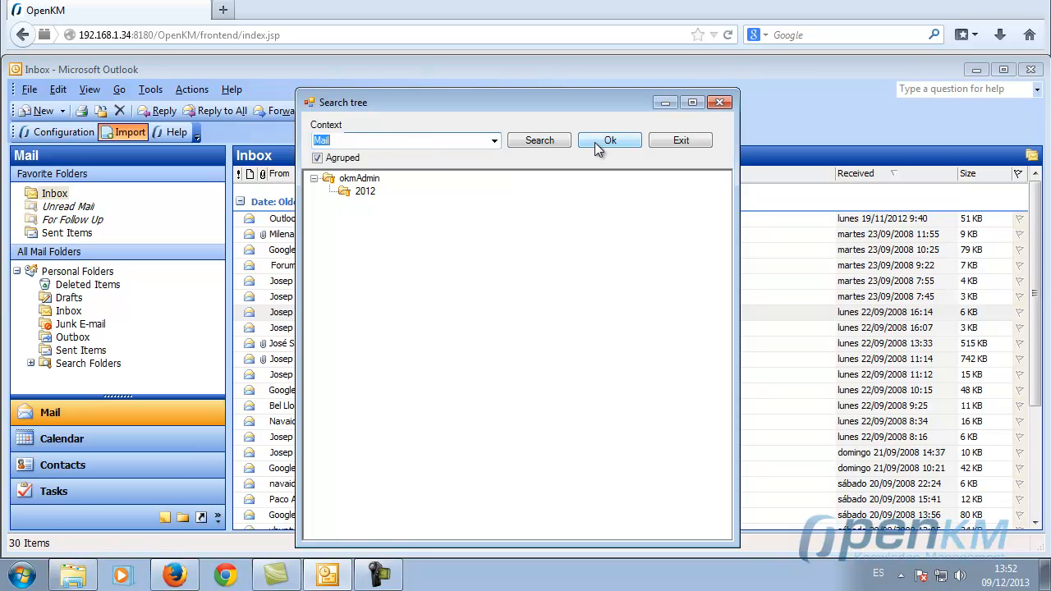
click(318, 158)
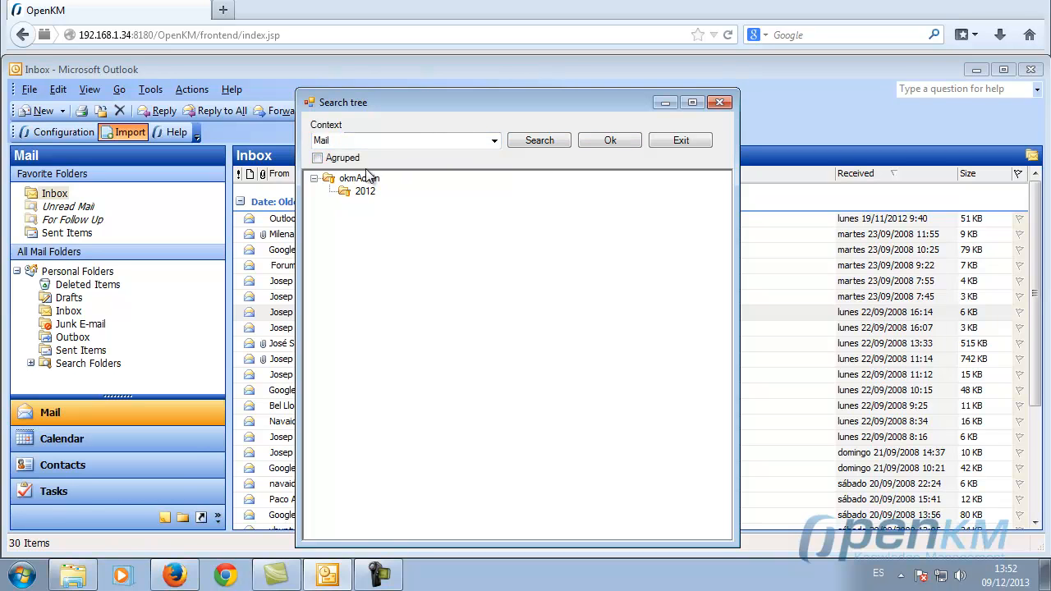
click(609, 140)
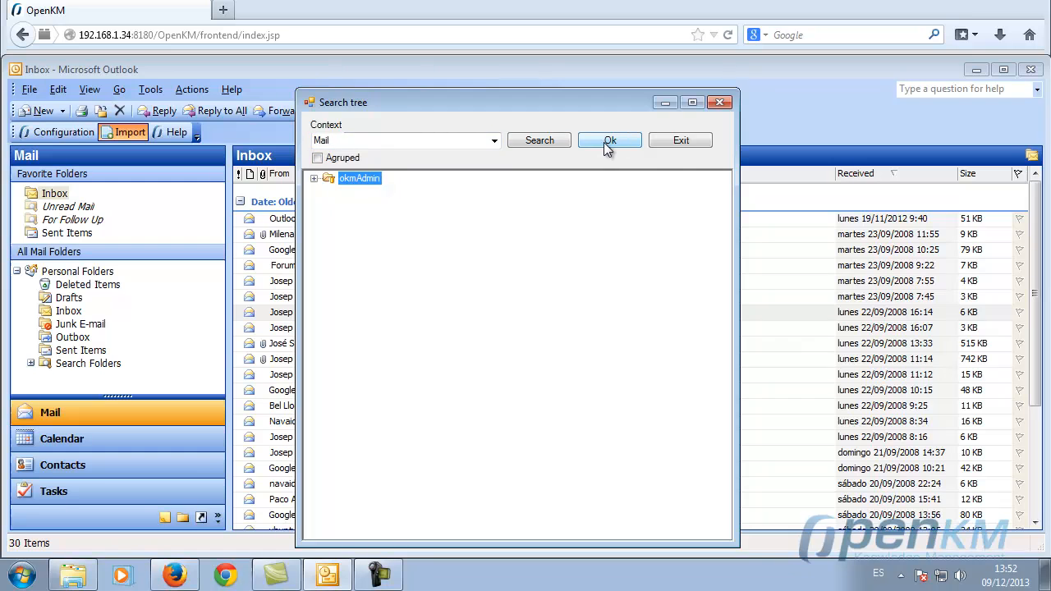
click(609, 139)
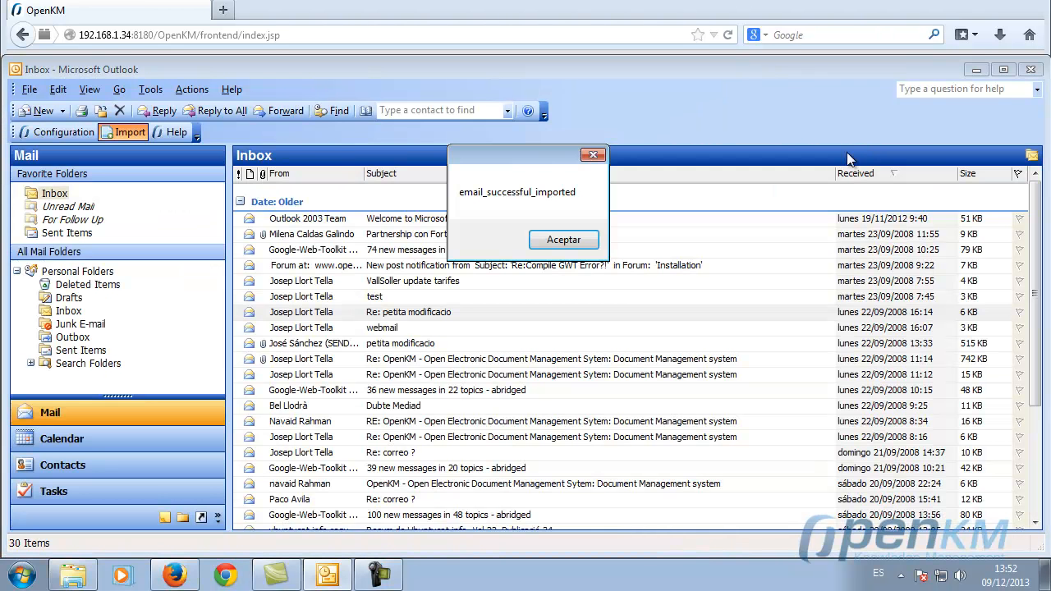
click(563, 239)
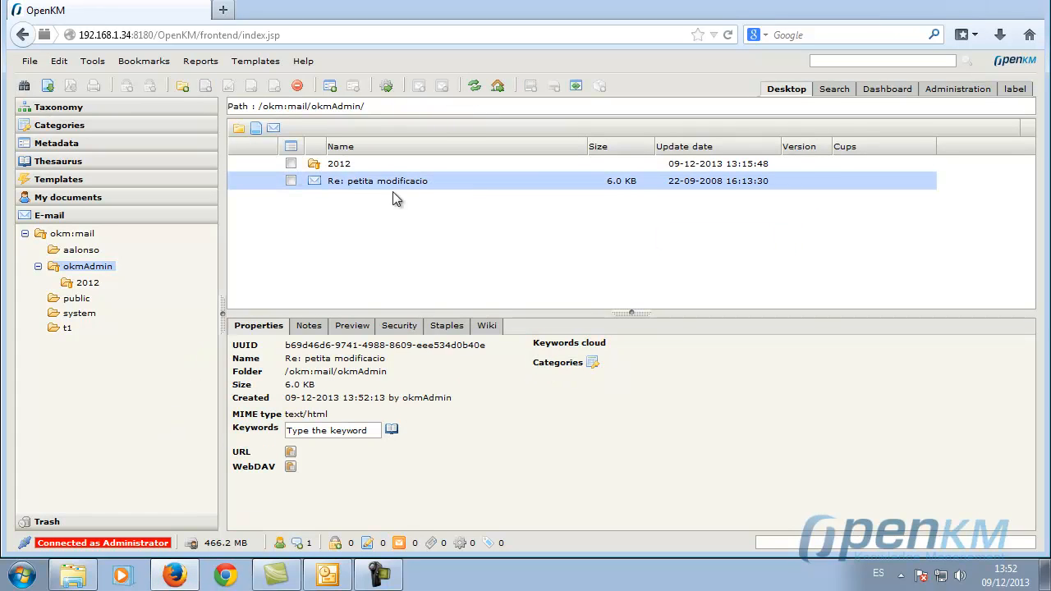
mouse_move(335, 333)
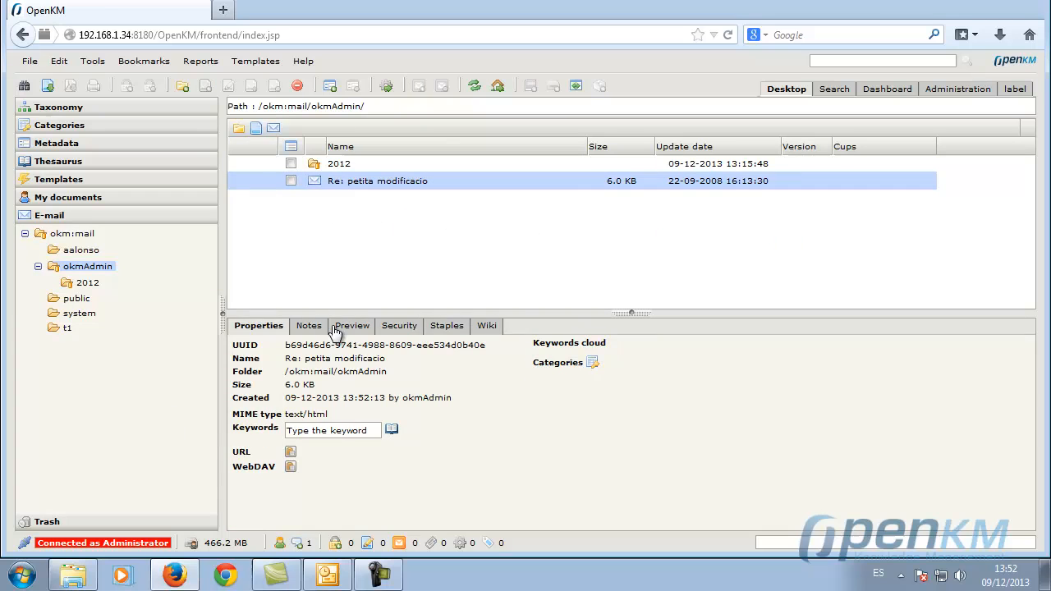
Show the Preview of the imported 'Re: petita modificacio' mail with its sender, subject and Catalan body.
click(351, 325)
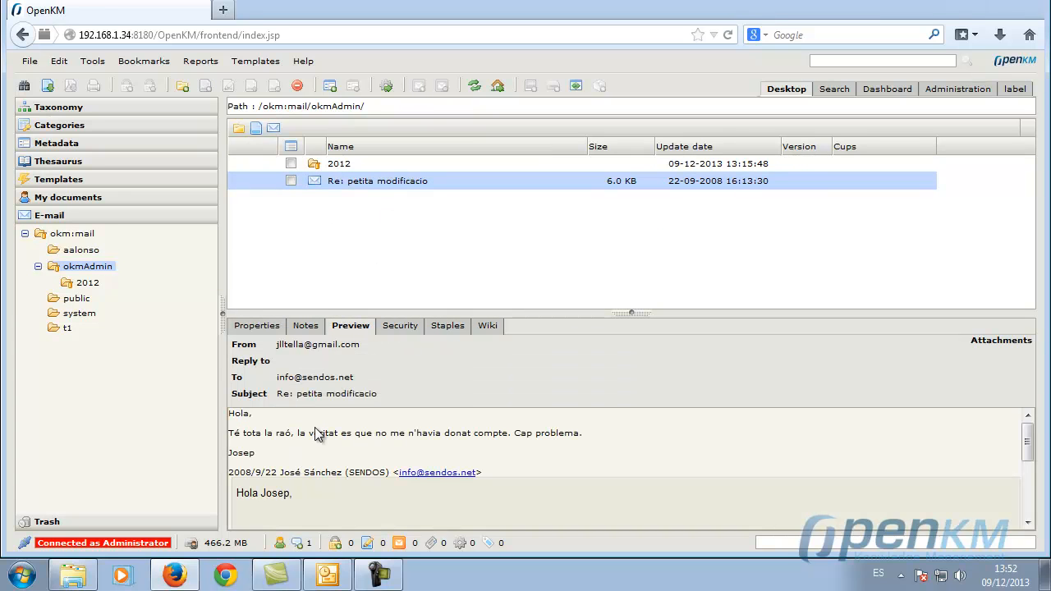